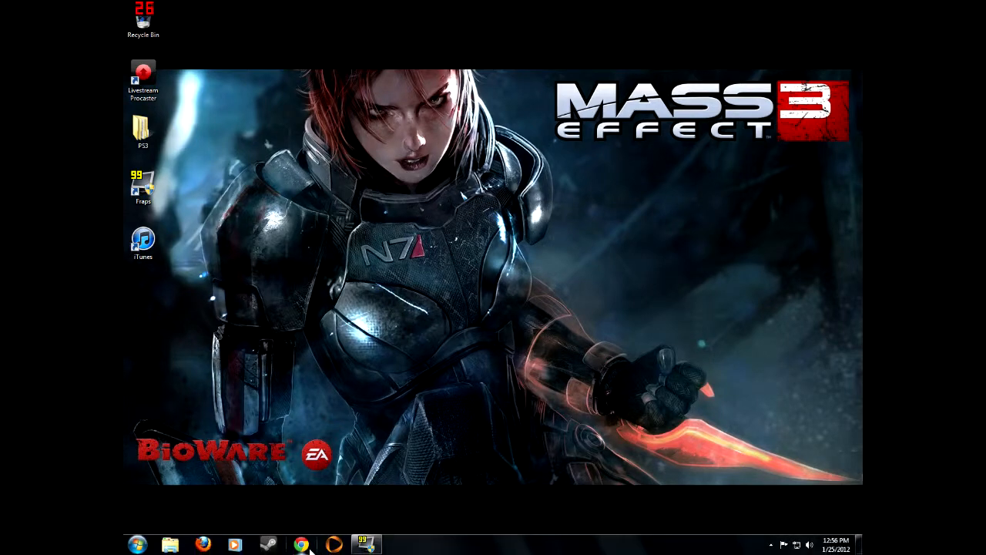
Step: Launch Chrome and open theTKKNMSTR's own YouTube channel page
click(299, 541)
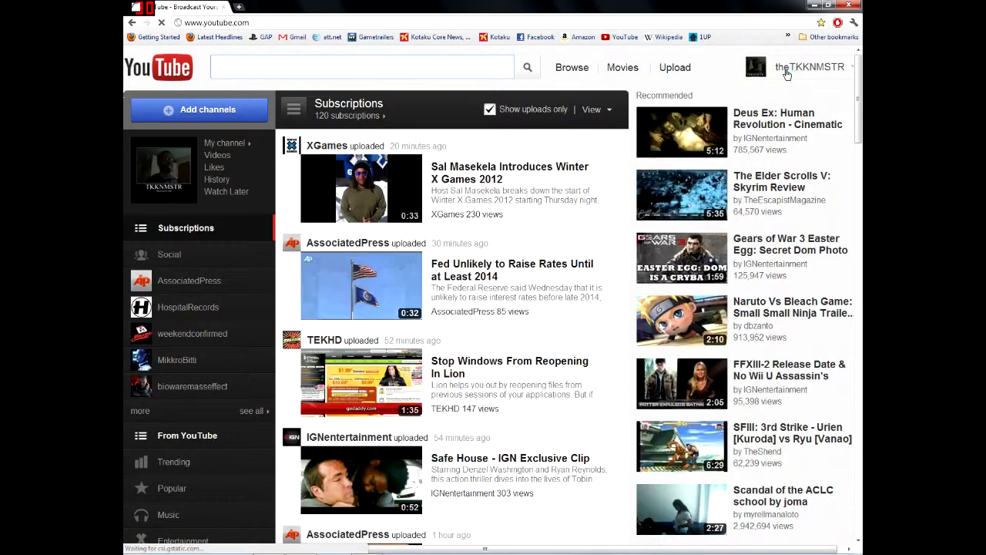
click(813, 67)
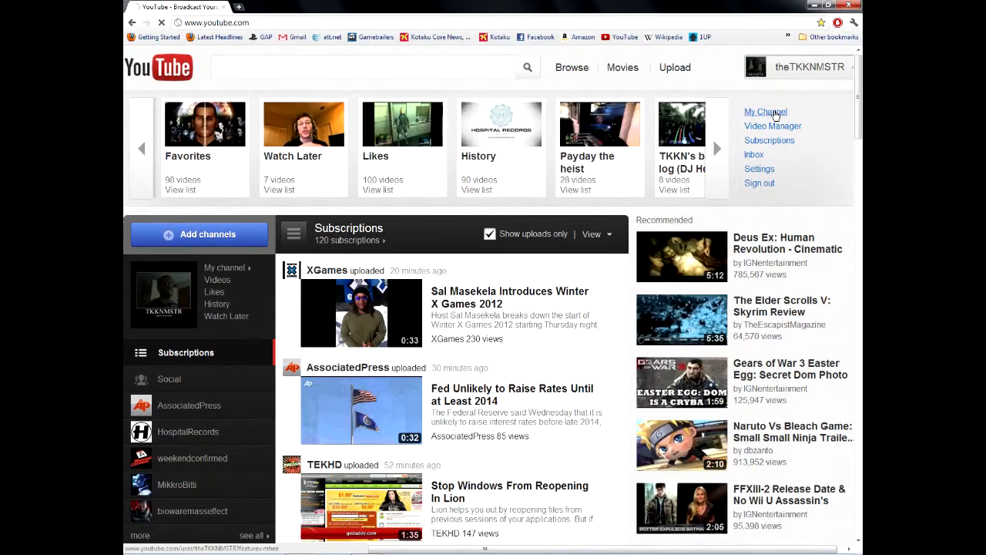
click(766, 112)
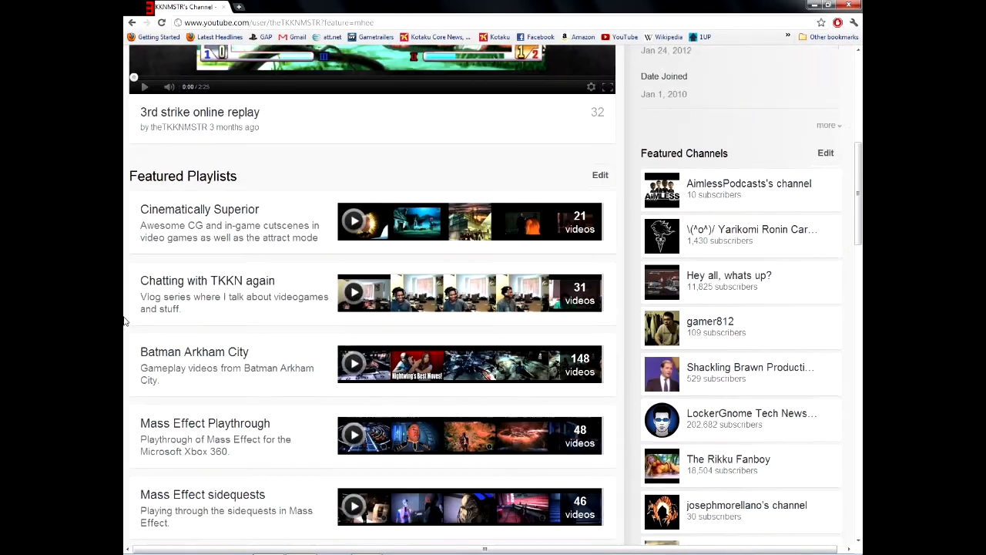
Step: Scroll through the channel's playlists, then show the Other bookmarks folder
scroll(down, 3)
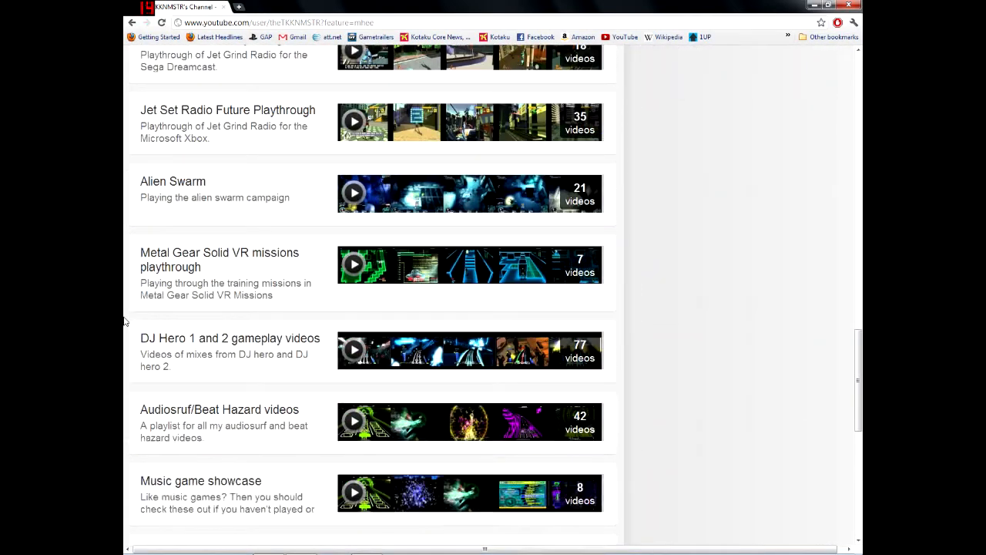
scroll(down, 3)
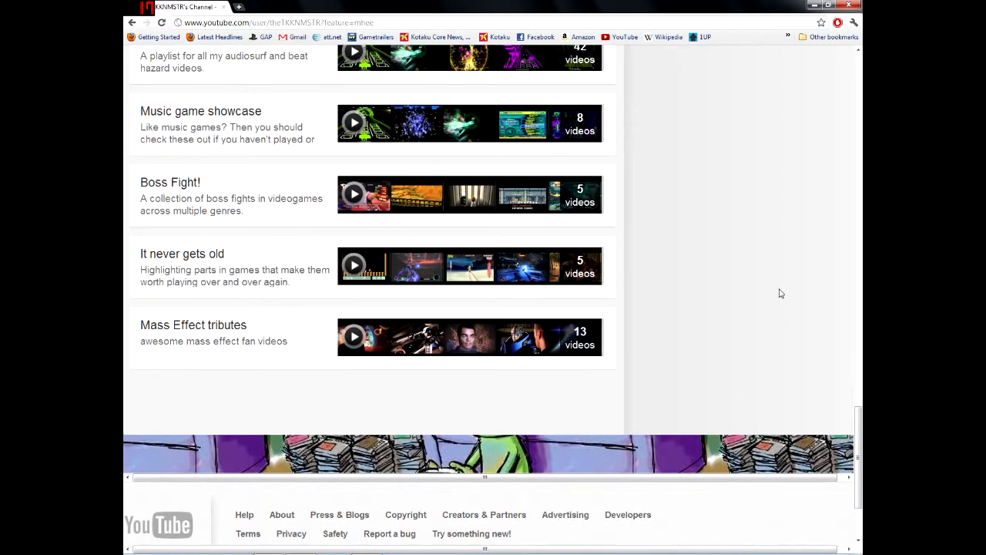
scroll(up, 3)
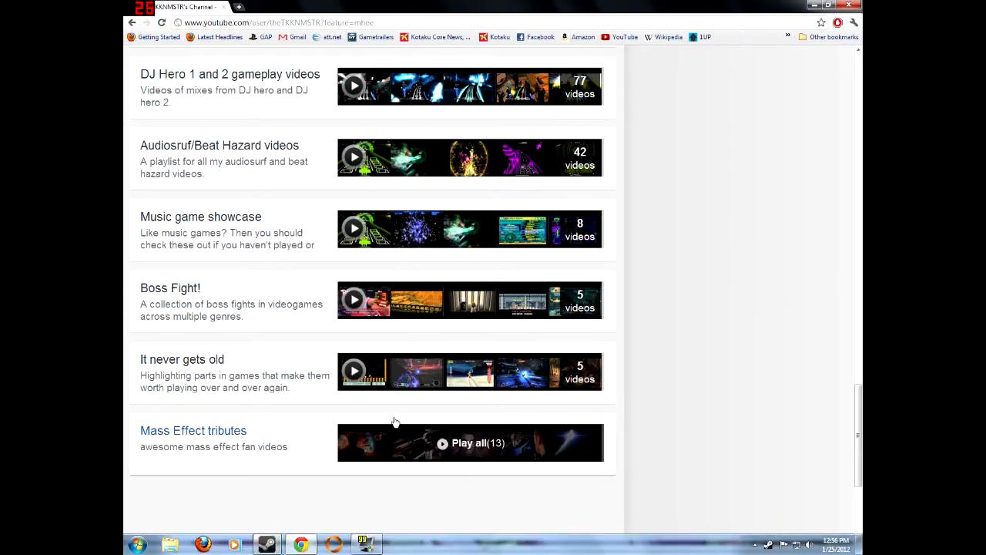
scroll(up, 3)
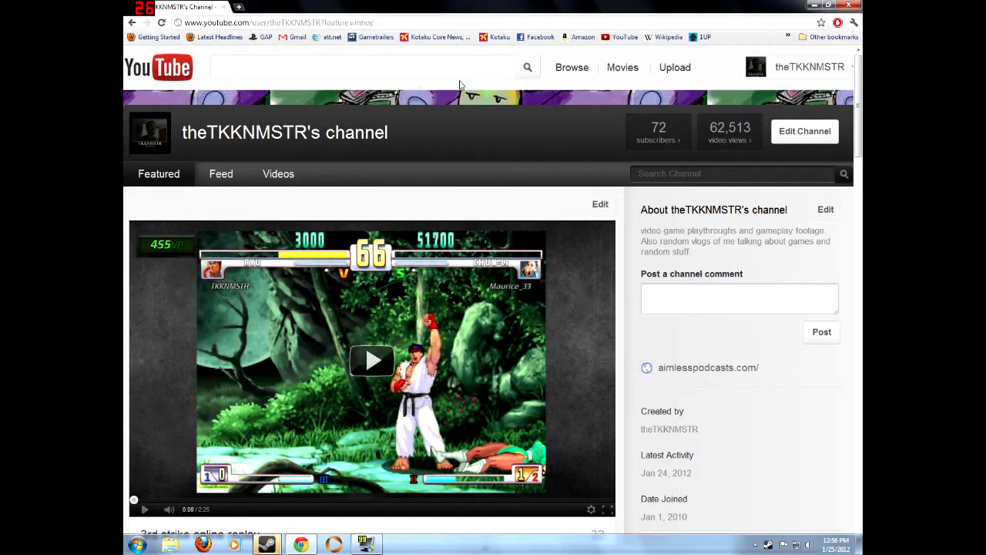
click(824, 37)
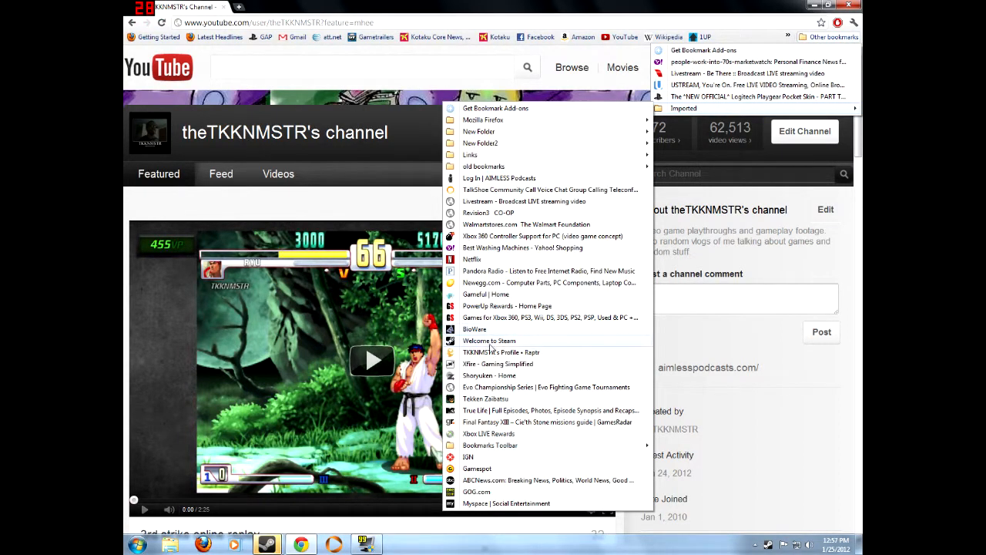
Step: Load the TKKNMSTR Raptr profile from the saved bookmark
click(502, 353)
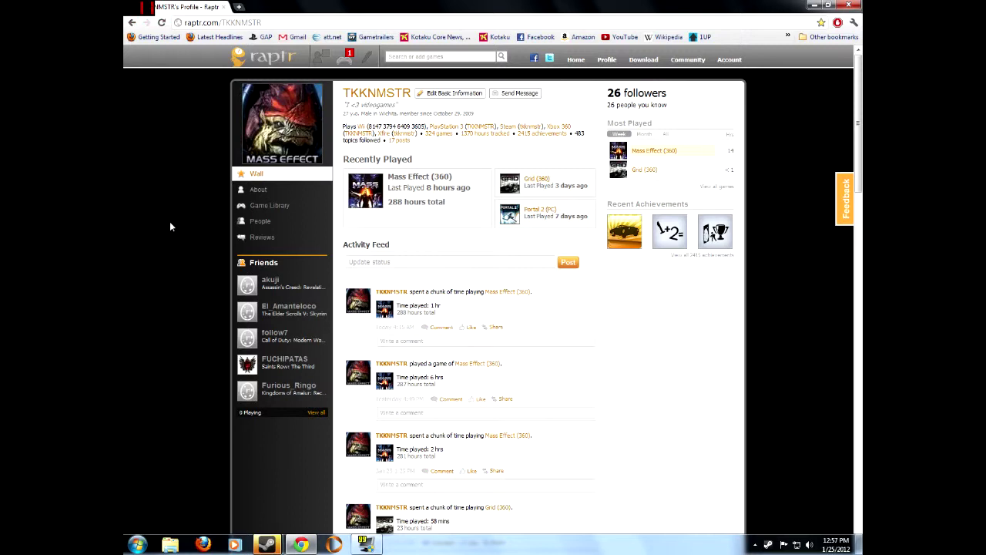
mouse_move(605, 59)
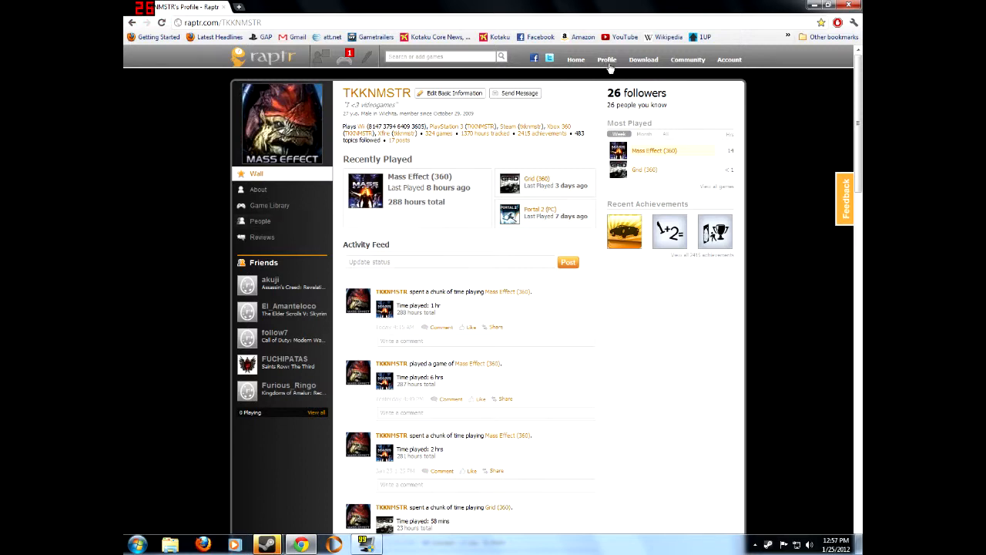
click(607, 59)
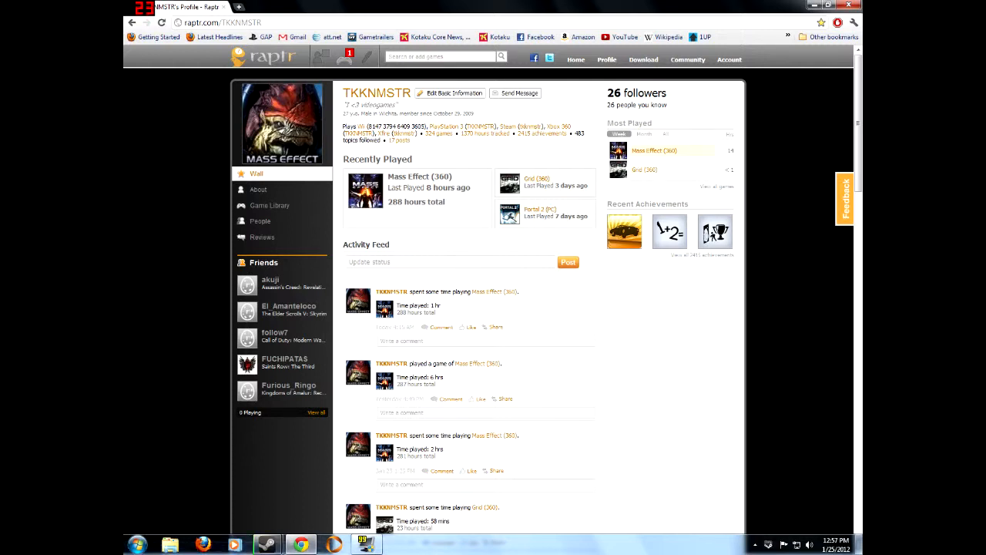
mouse_move(420, 146)
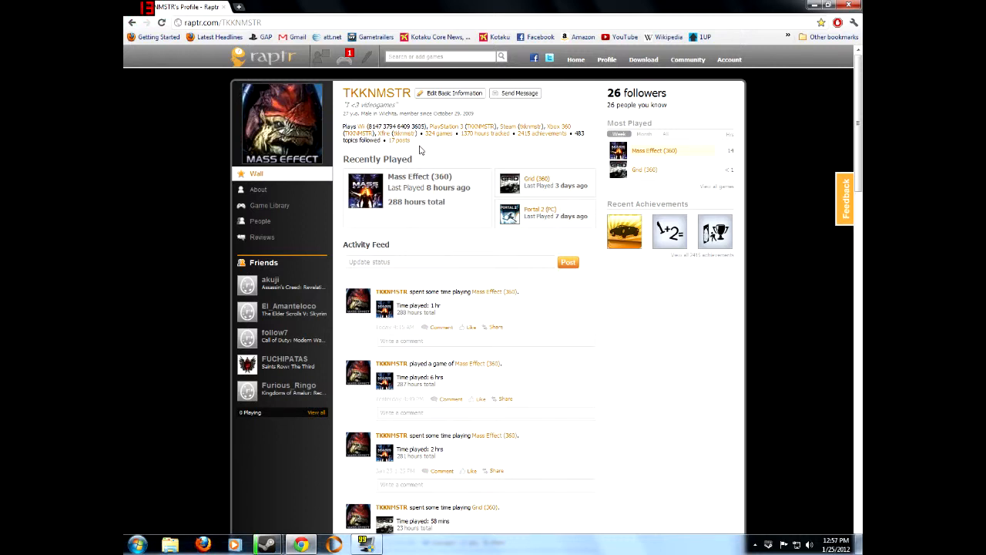
mouse_move(484, 272)
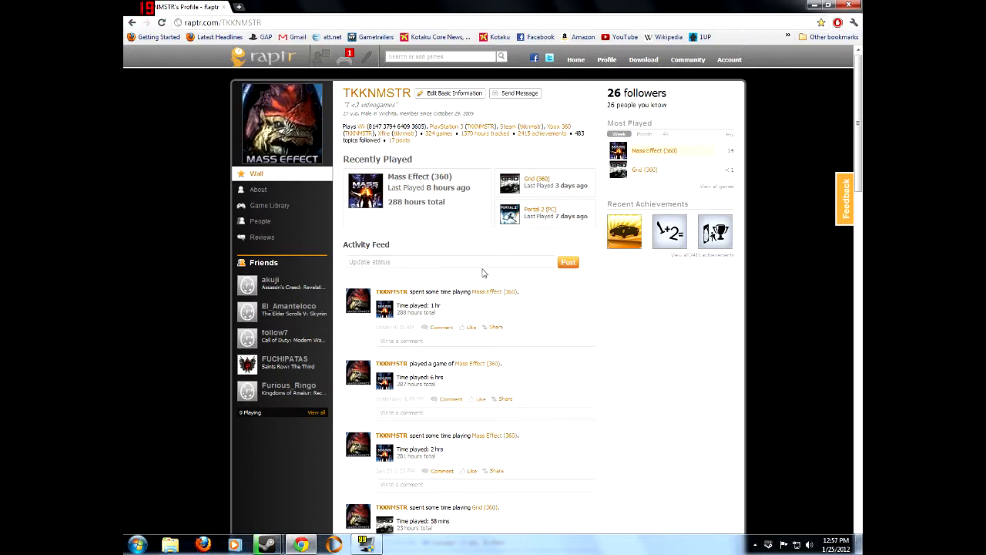
mouse_move(806, 342)
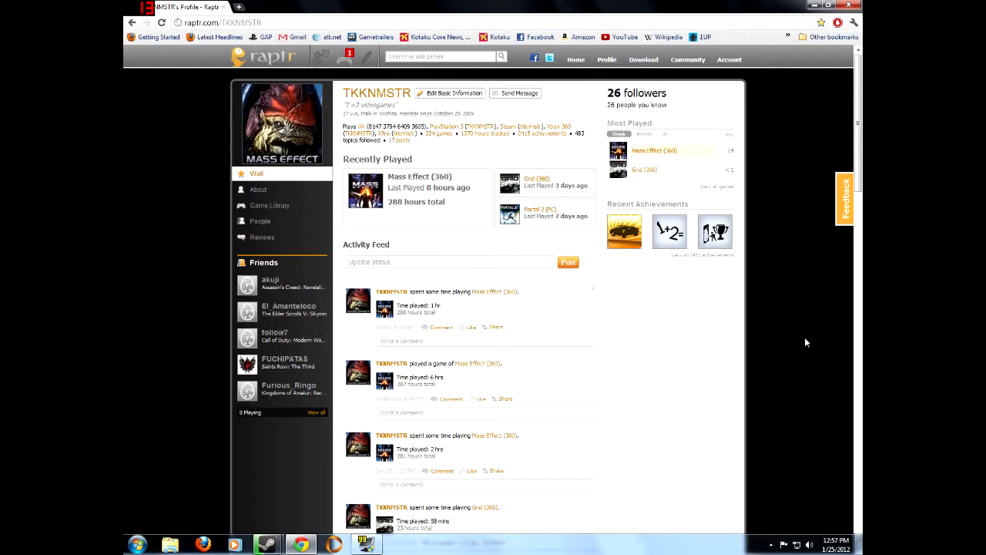
mouse_move(655, 158)
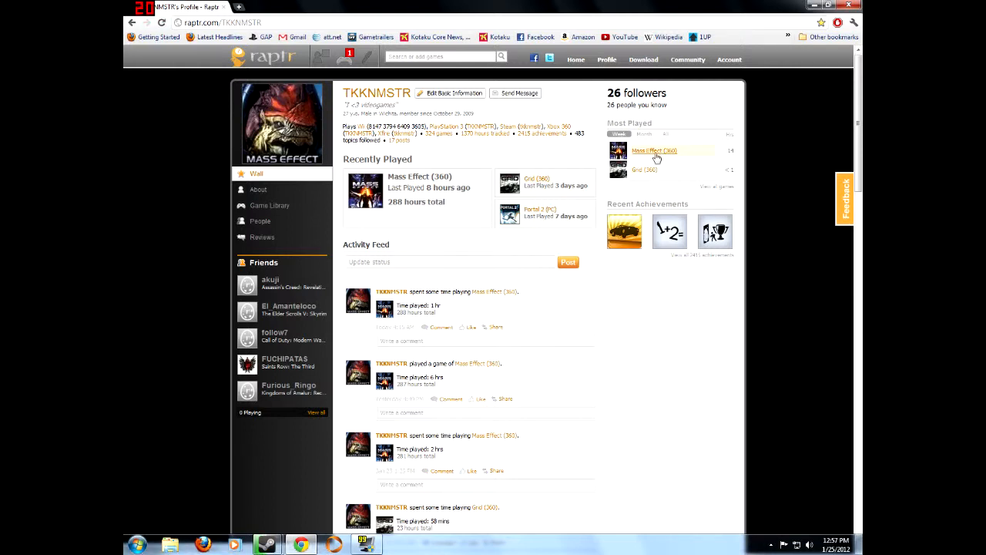
mouse_move(674, 203)
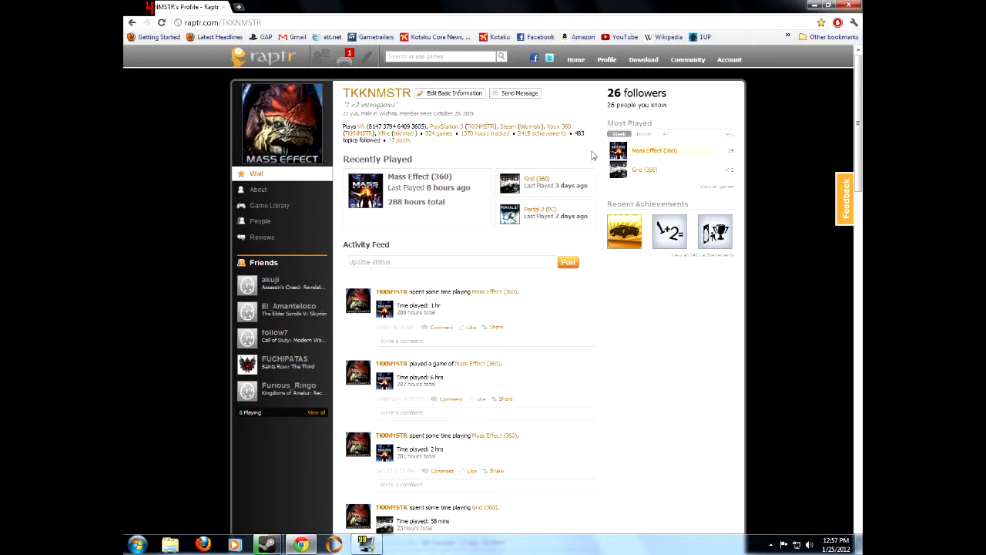
Step: Switch Raptr's Most Played list from past month to all-time totals
click(644, 133)
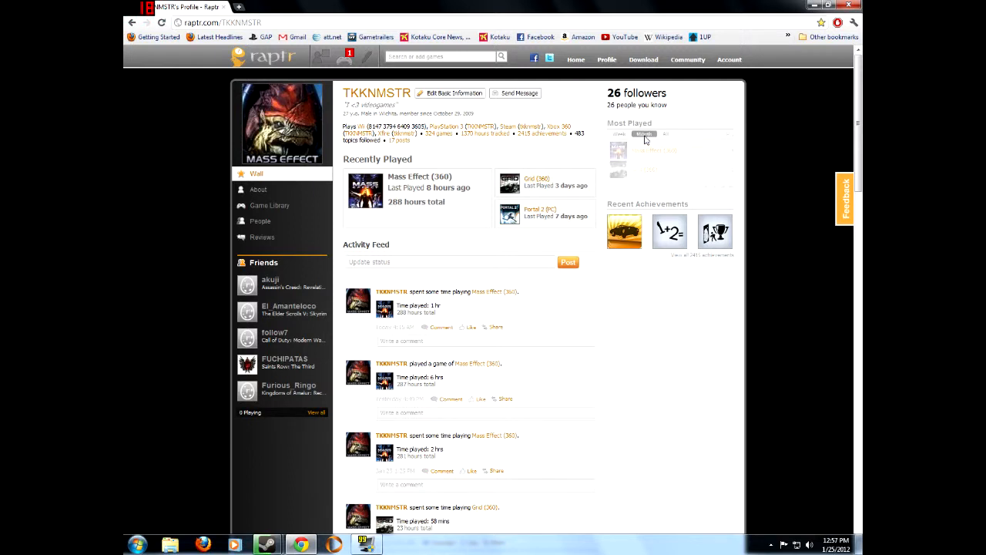
click(646, 134)
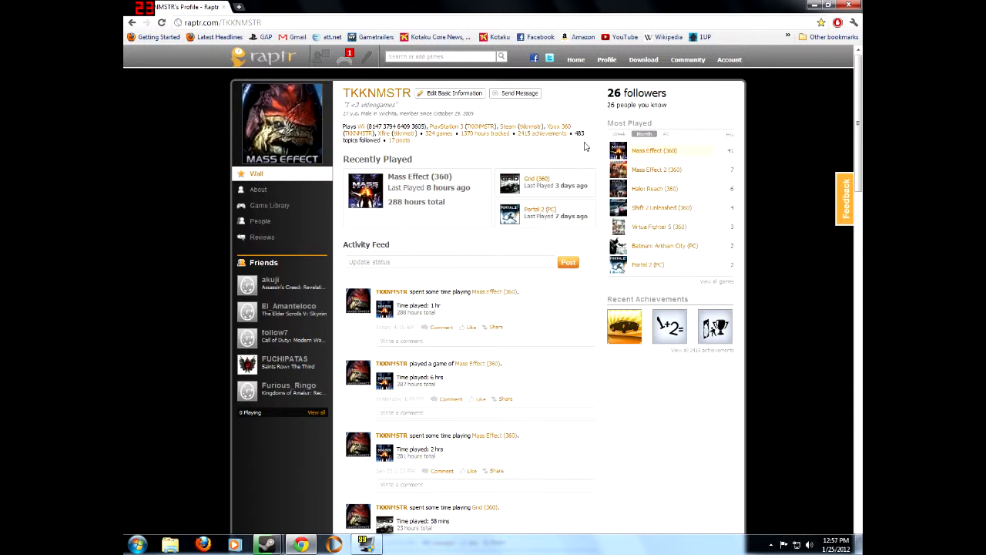
click(666, 133)
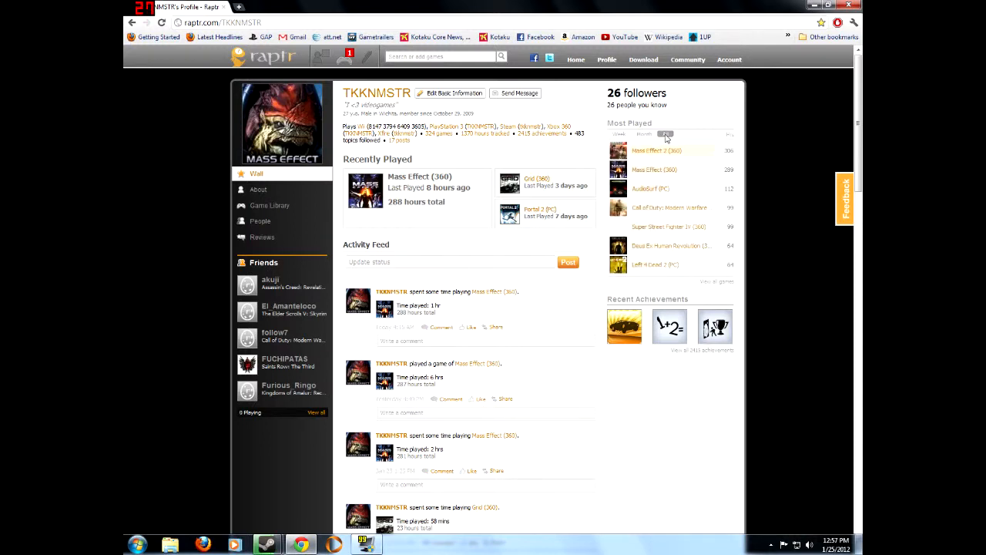
click(666, 133)
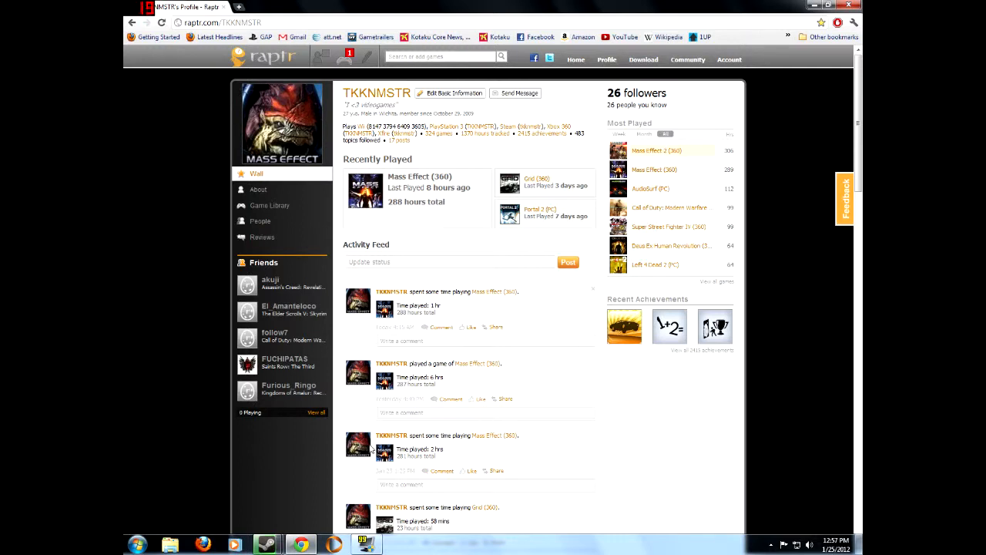
mouse_move(218, 265)
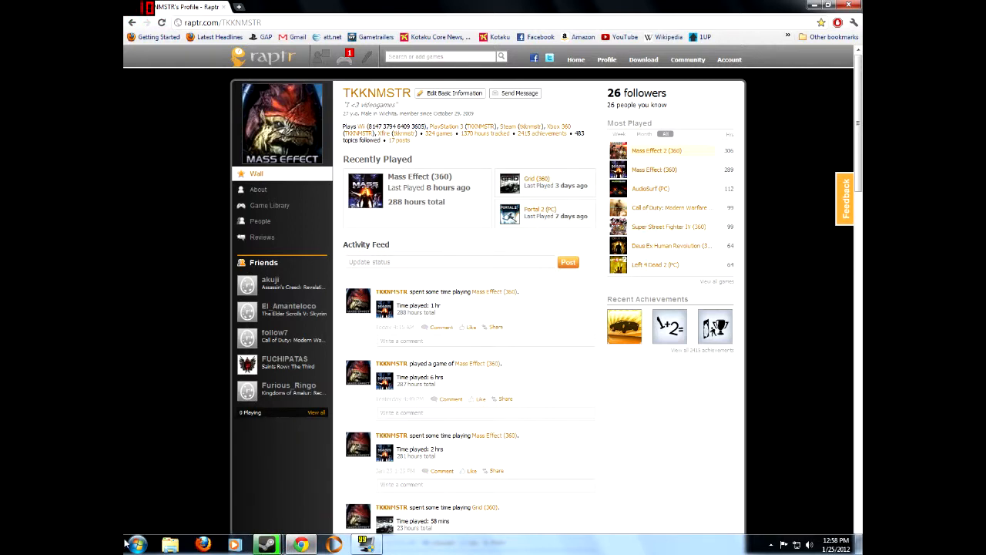
mouse_move(158, 527)
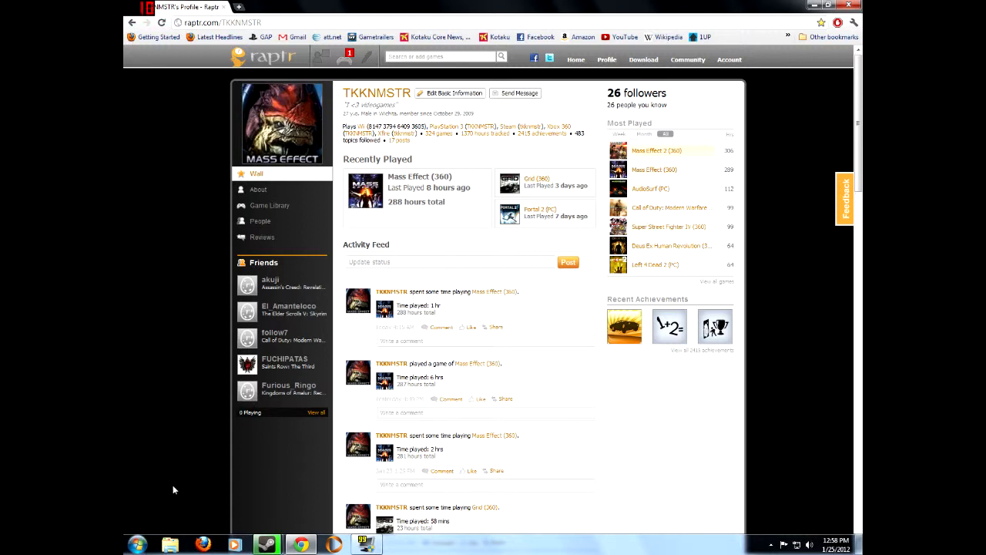
mouse_move(178, 454)
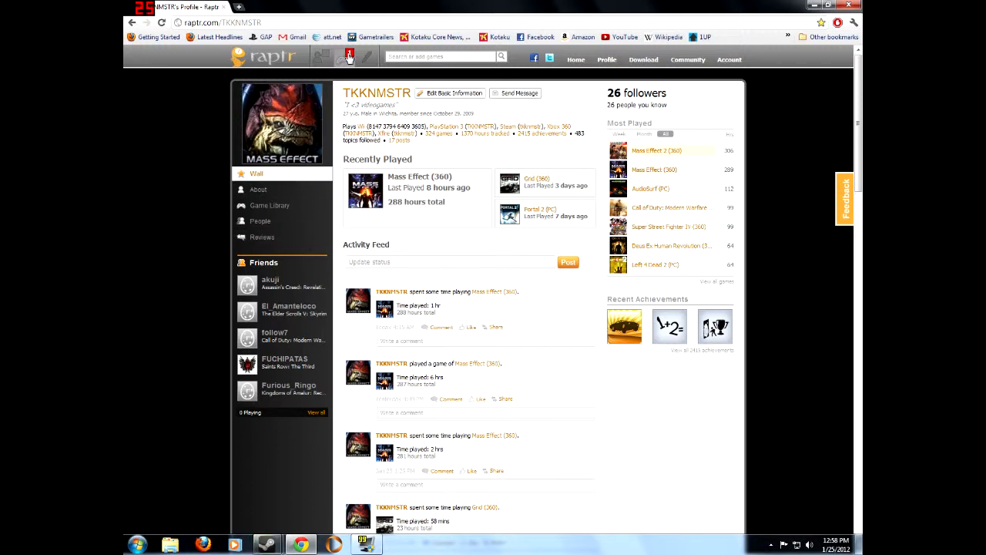
Step: Open Steam and browse its Library, Community and News sections
click(339, 57)
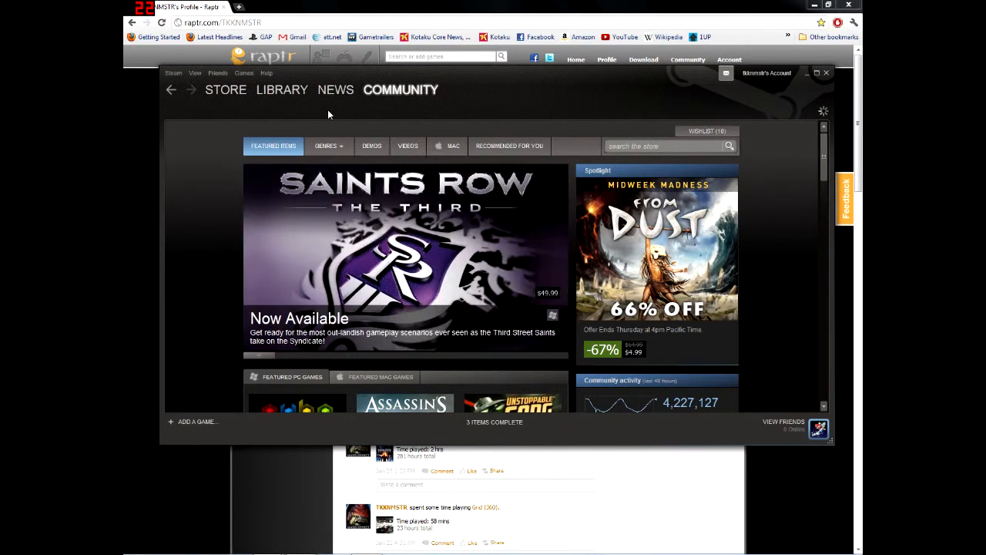
mouse_move(347, 100)
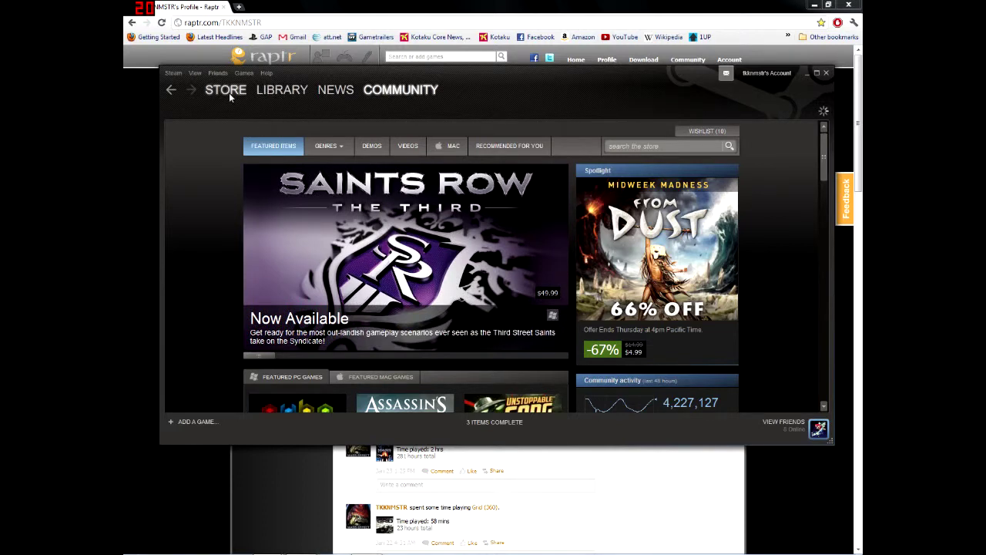
click(282, 89)
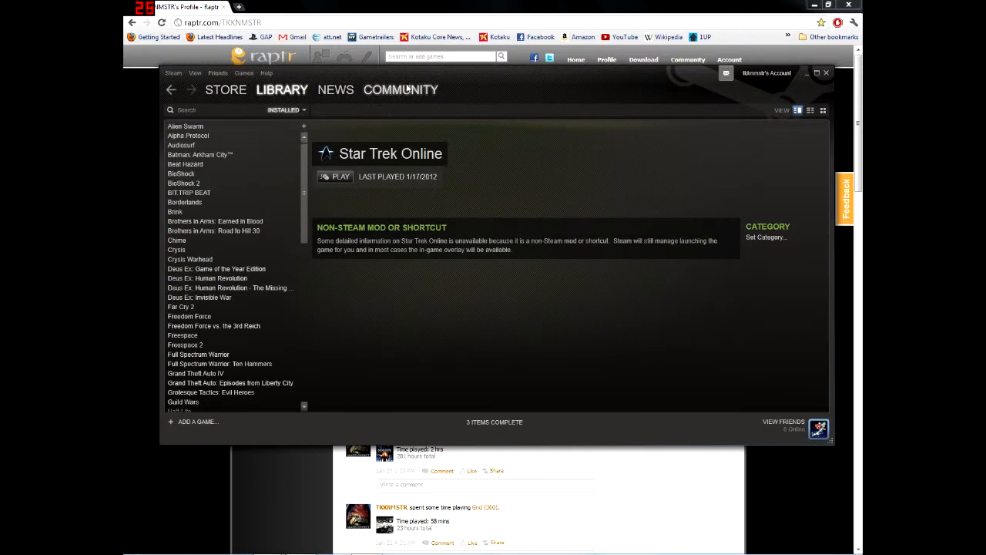
click(401, 89)
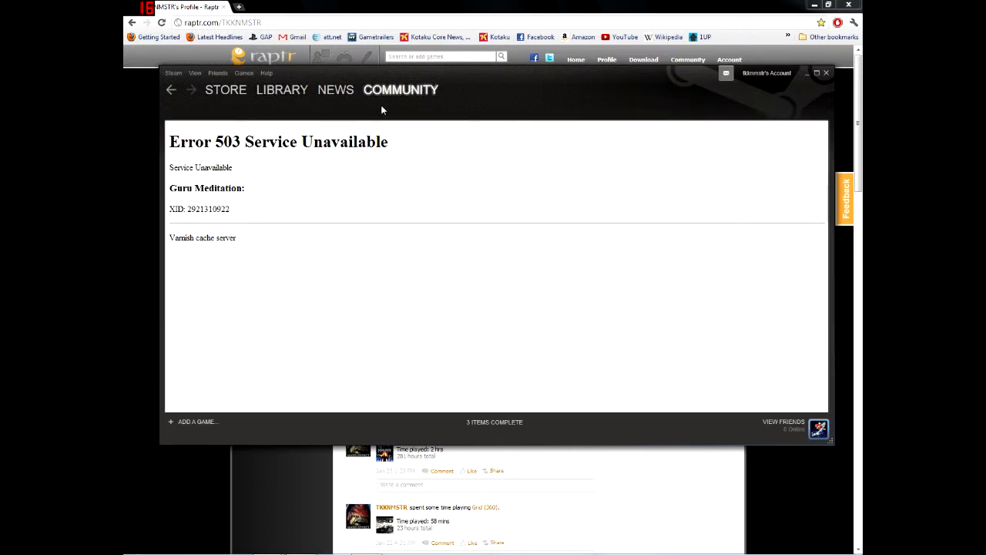
mouse_move(362, 99)
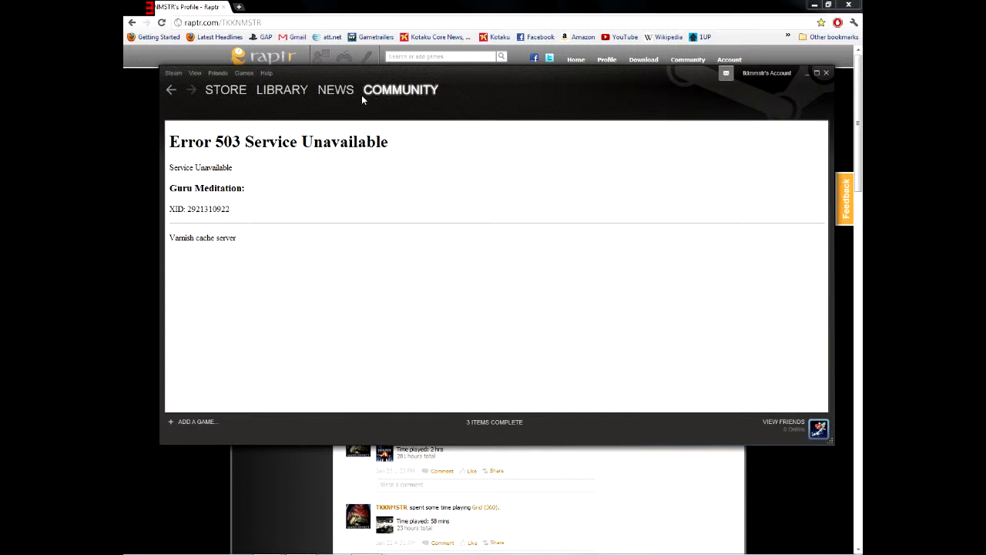
click(335, 89)
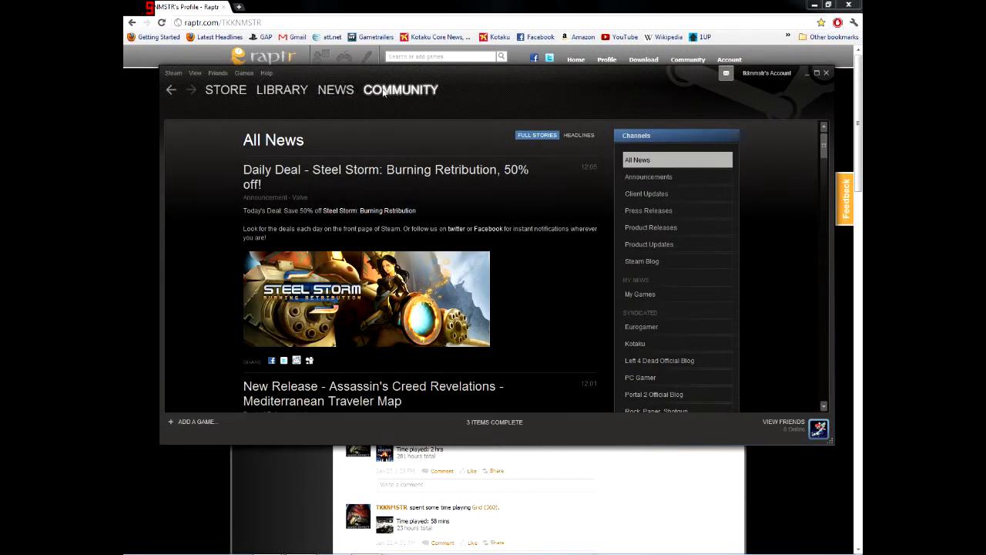
click(197, 72)
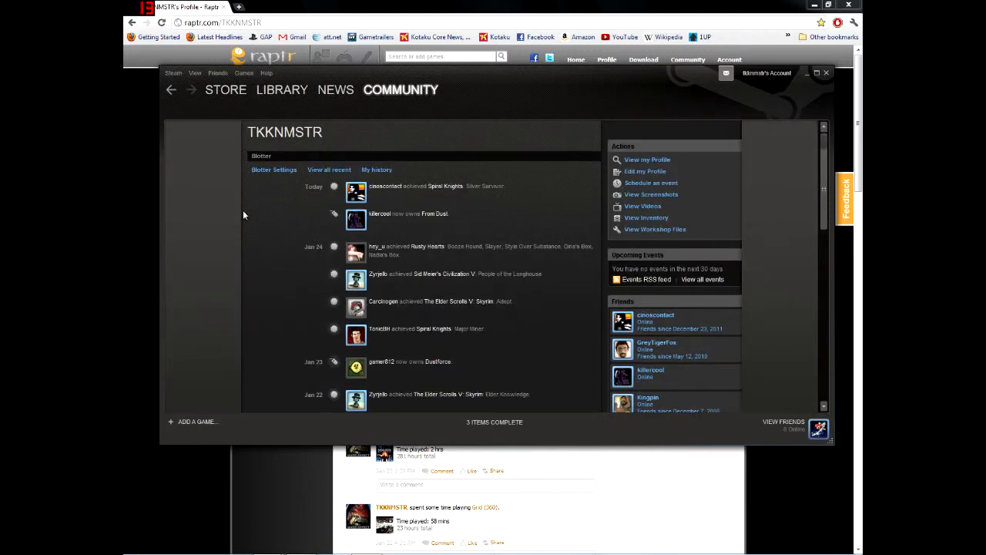
mouse_move(647, 160)
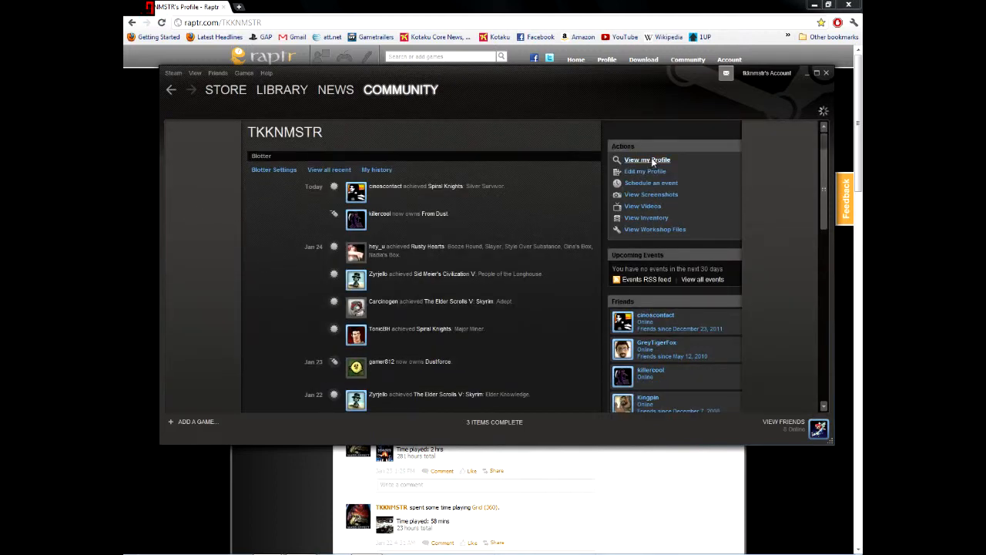
mouse_move(653, 162)
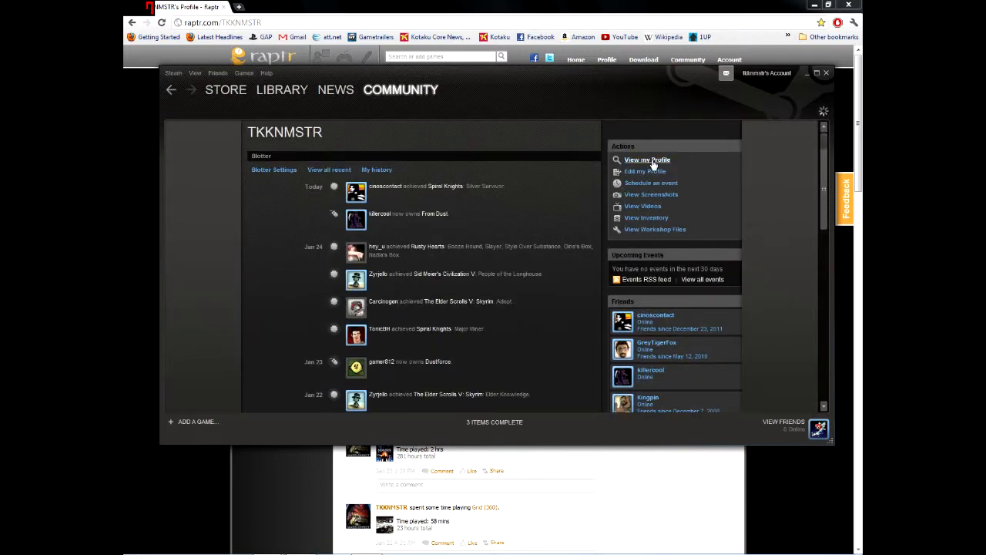
Step: View the creator's Steam profile, then return to Raptr in Chrome and reveal extra bookmarks
click(647, 159)
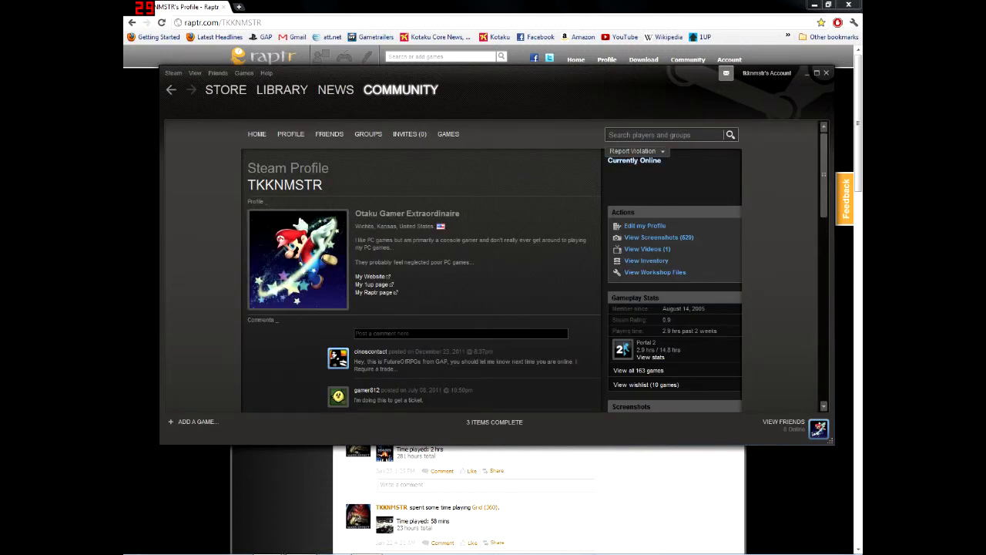
mouse_move(178, 183)
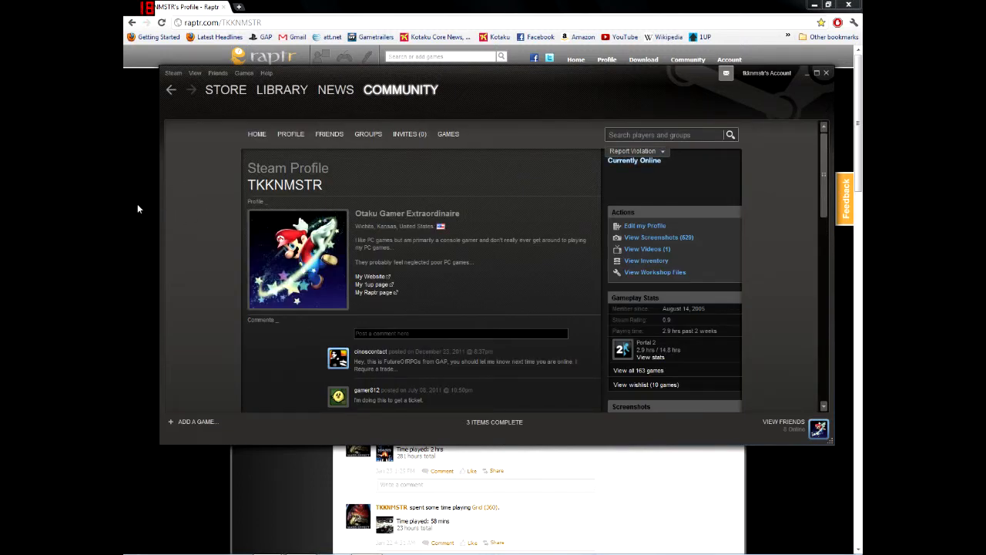
click(827, 73)
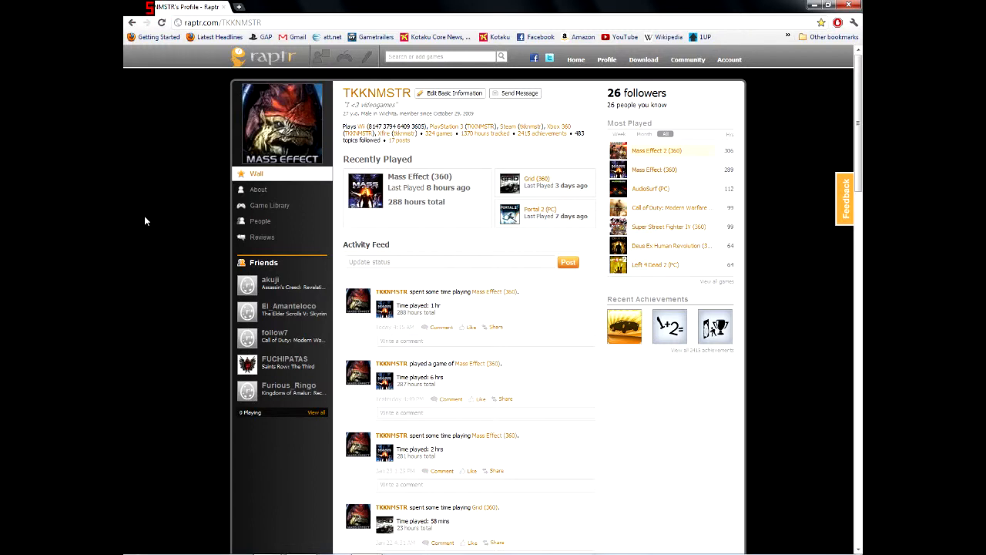
mouse_move(152, 225)
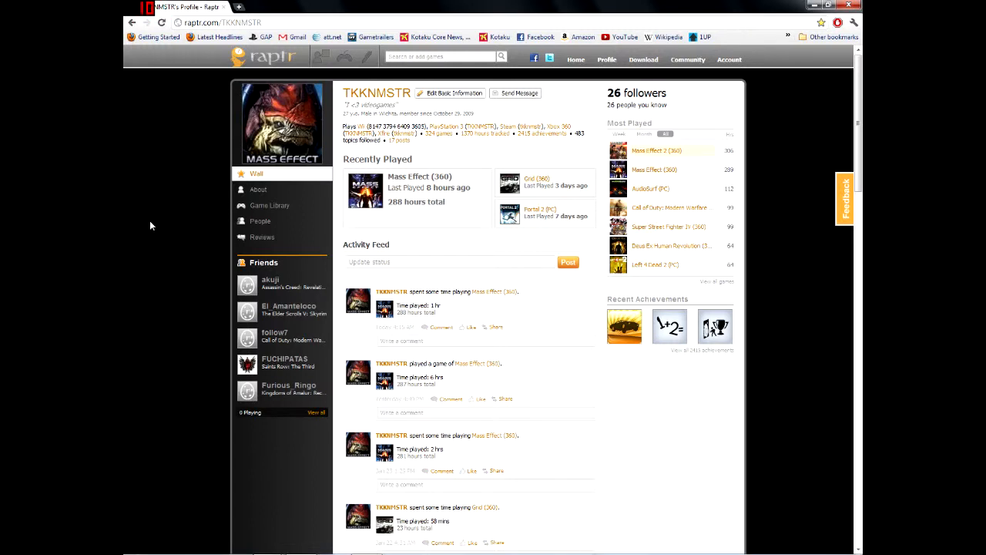
mouse_move(690, 87)
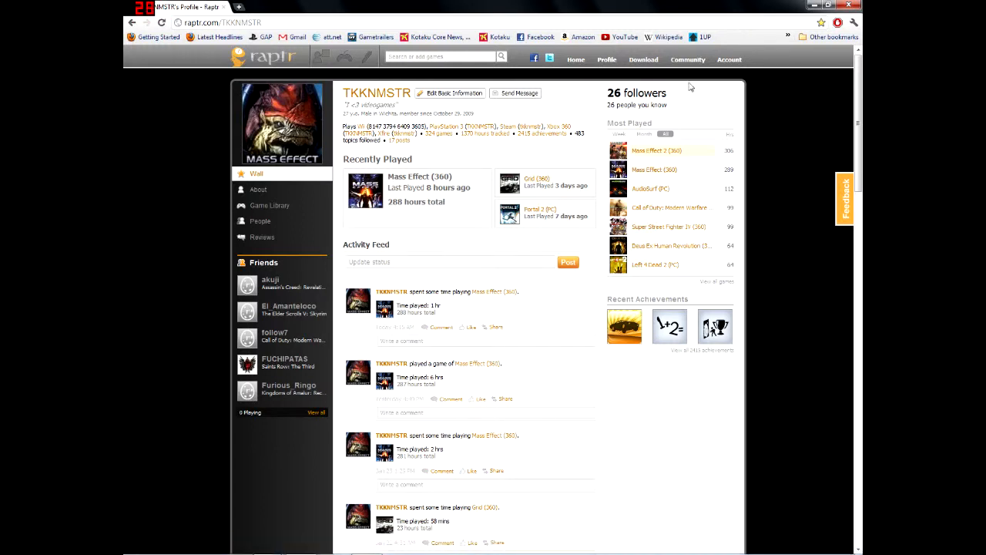
mouse_move(747, 49)
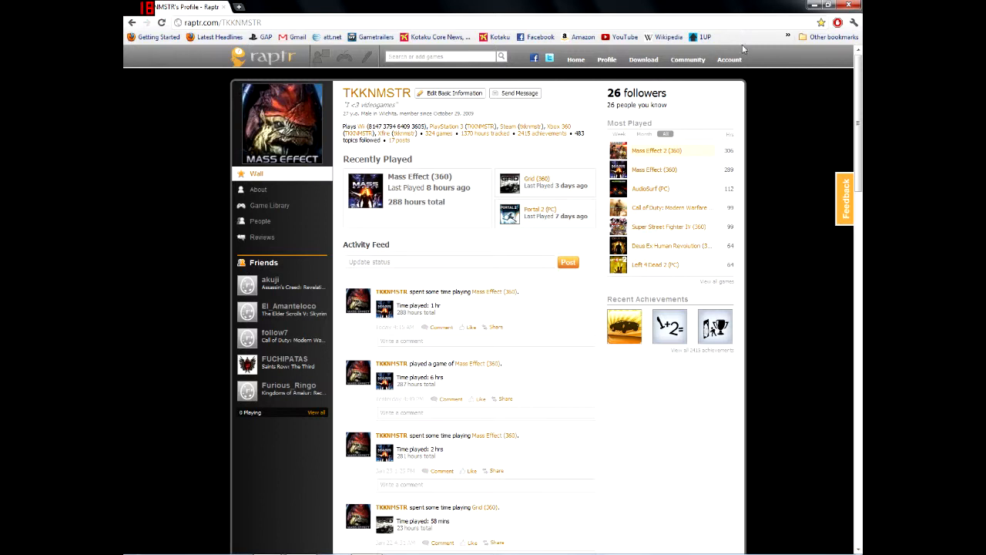
mouse_move(789, 39)
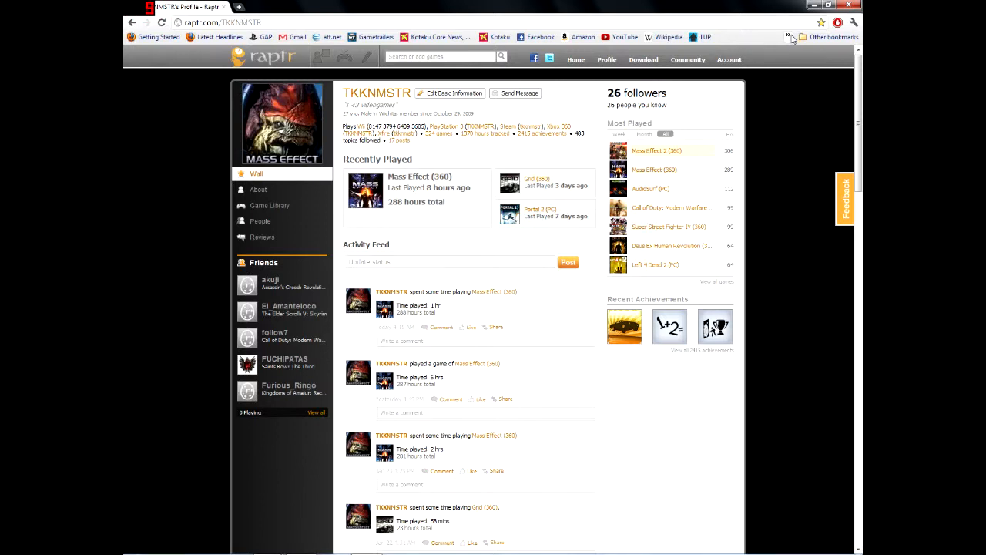
click(788, 37)
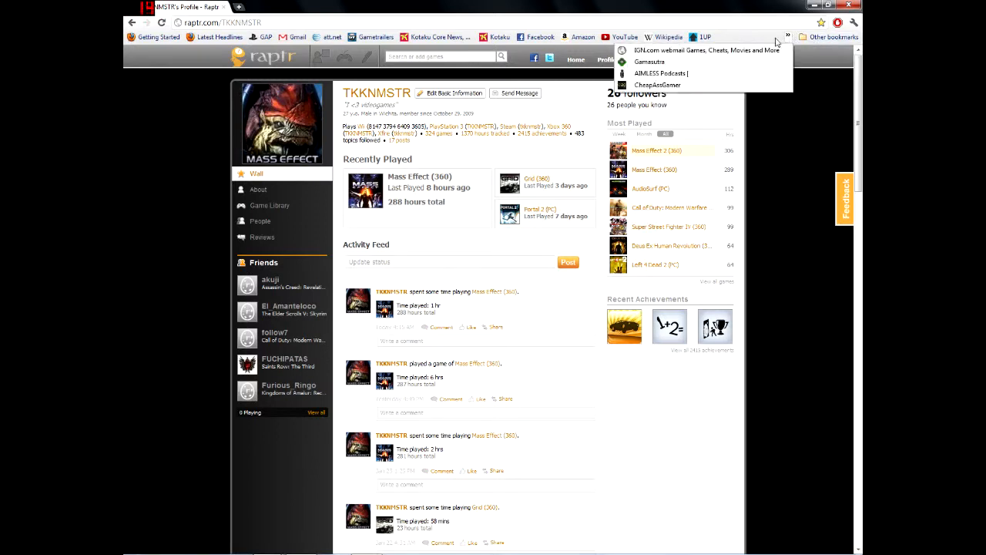
Step: Open the Aimless Podcasts site and scroll through its recent episode posts
click(661, 73)
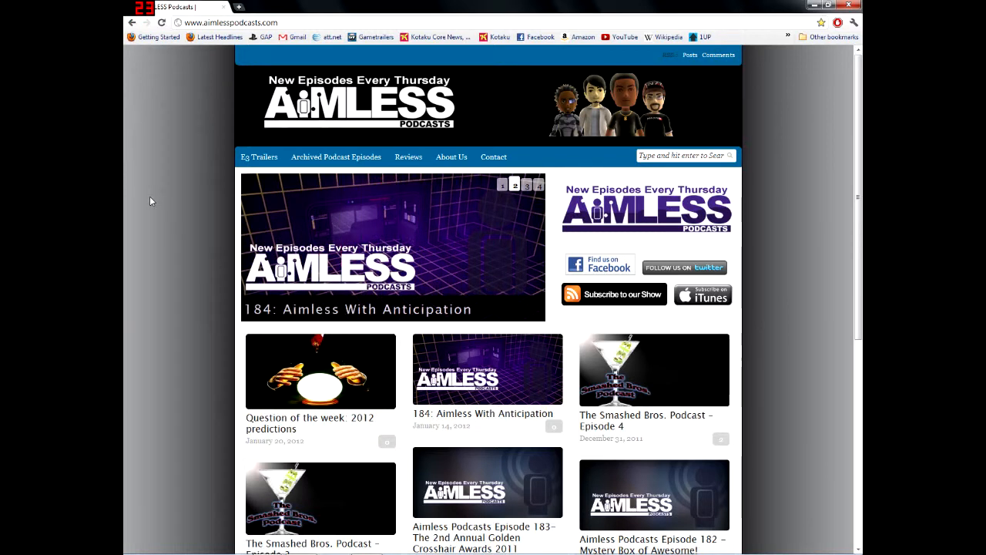
click(527, 185)
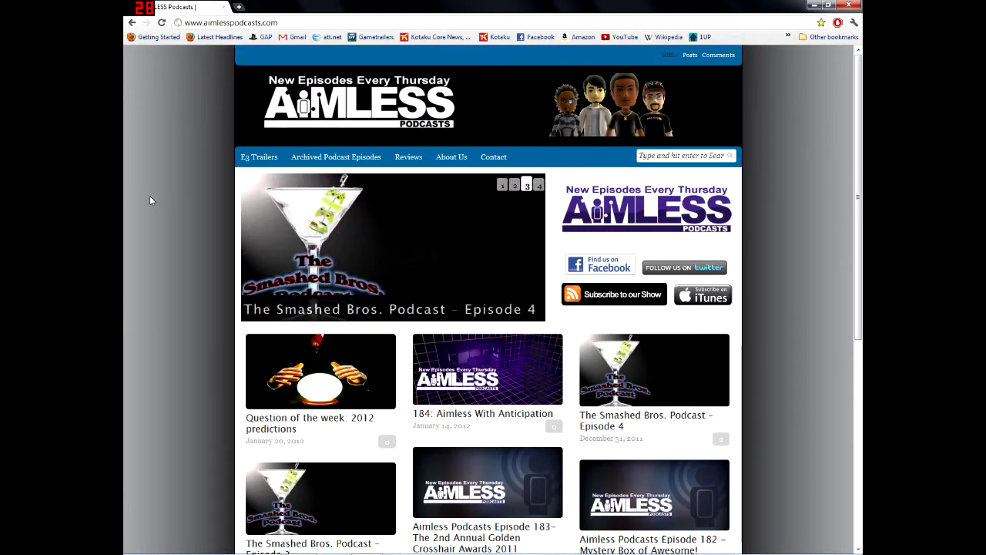
scroll(down, 3)
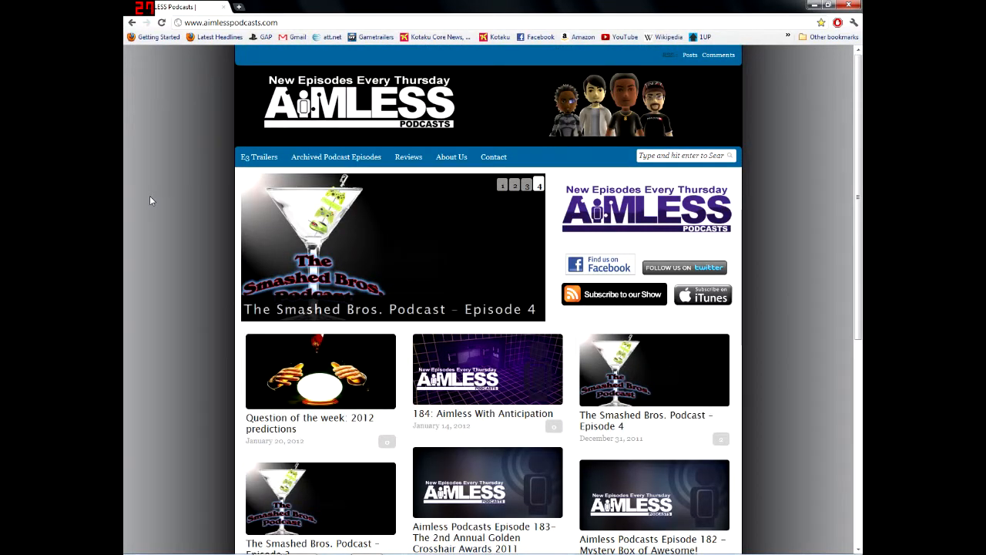
scroll(down, 3)
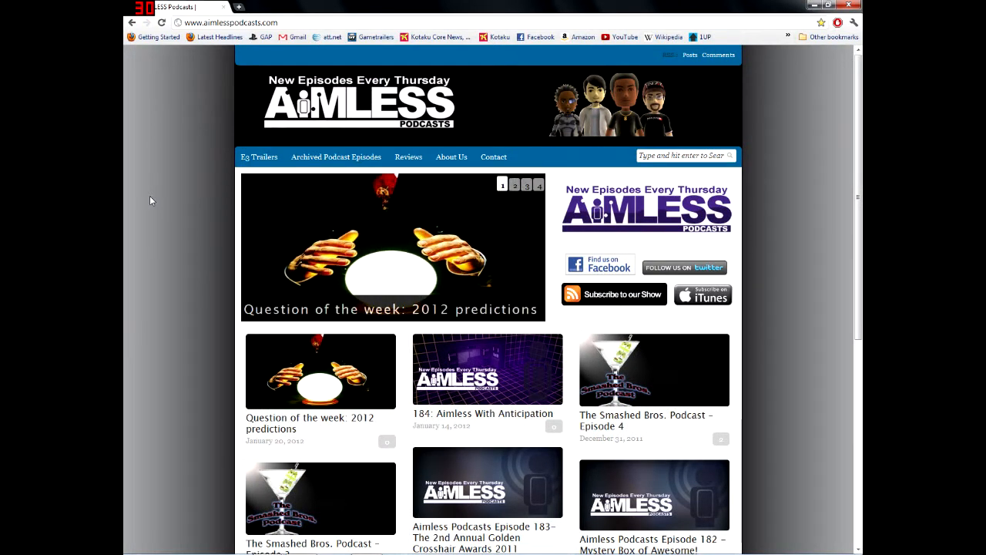
scroll(down, 3)
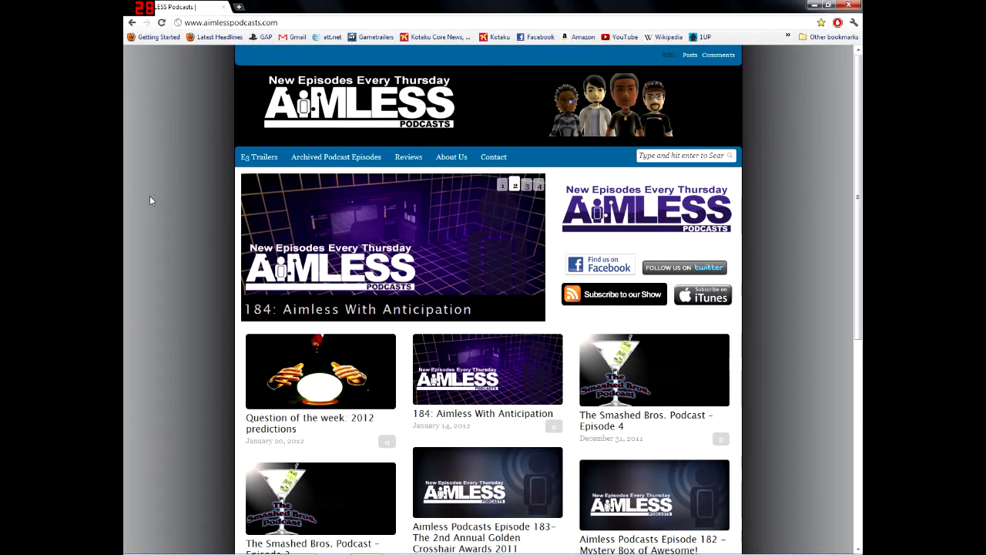
scroll(down, 3)
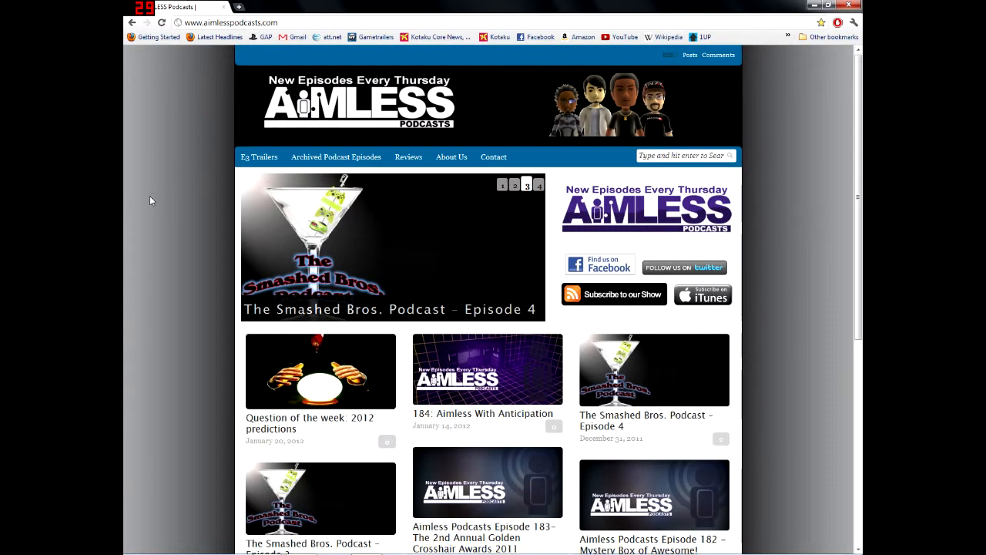
mouse_move(322, 386)
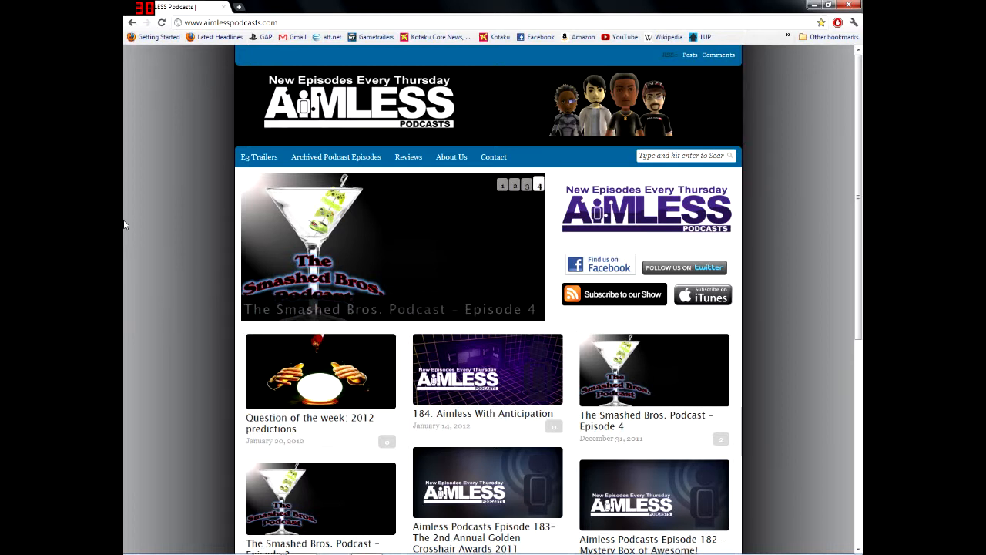
mouse_move(126, 208)
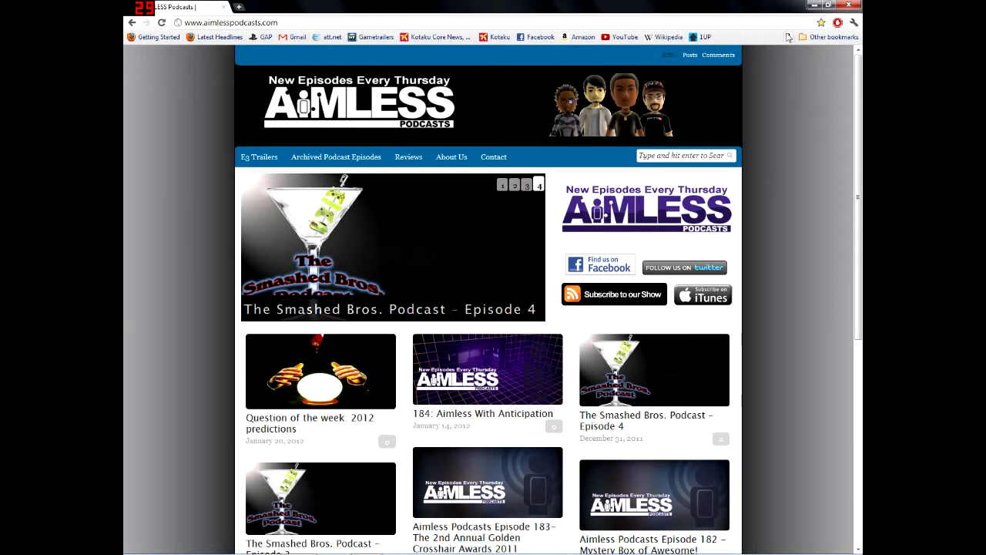
mouse_move(785, 173)
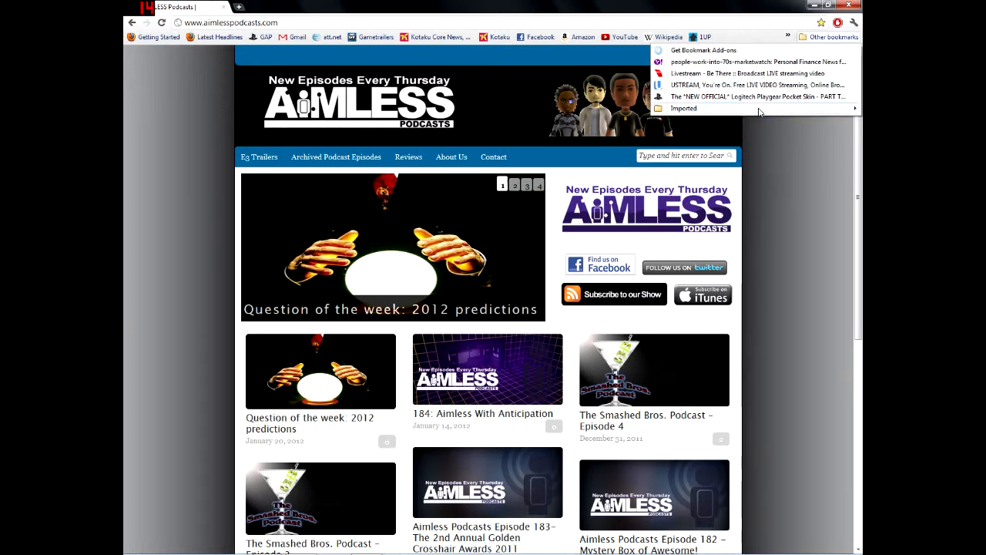
Step: Bring Steam forward and view the Brink game page in the Library, after Borderlands
click(685, 108)
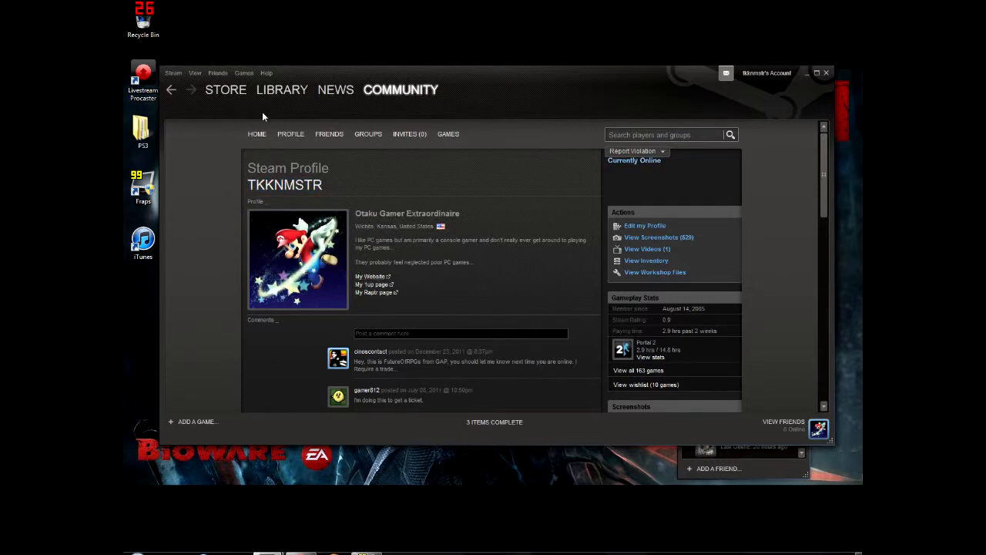
click(282, 89)
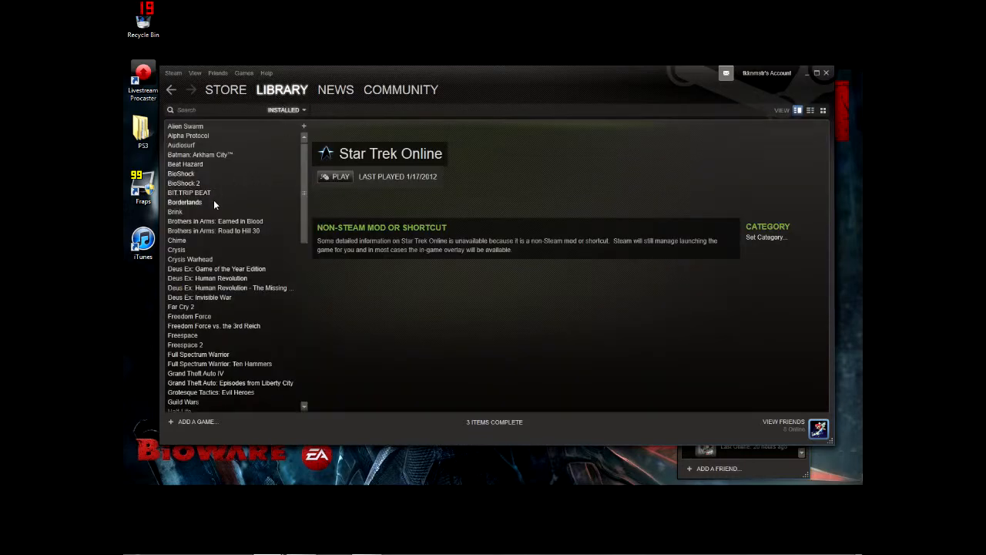
click(185, 201)
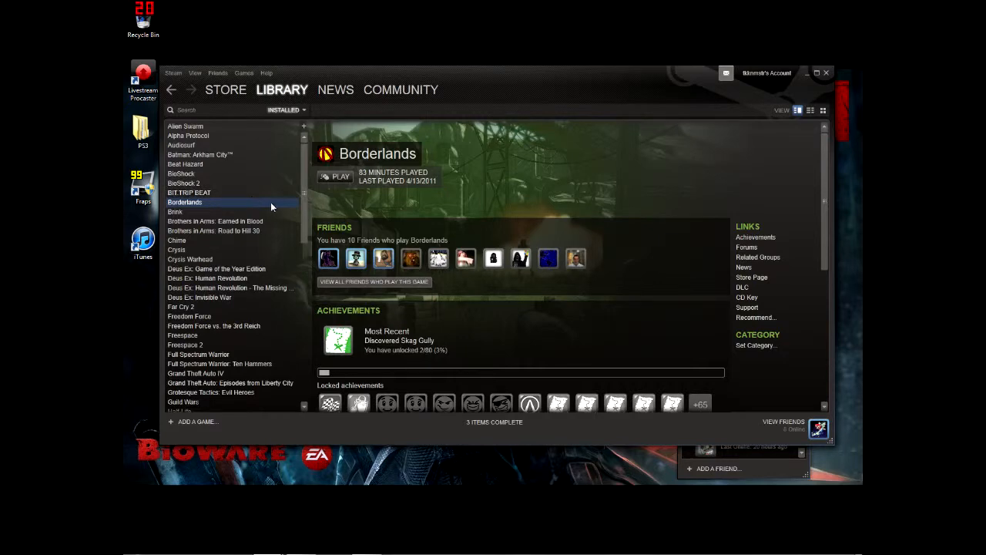
click(175, 212)
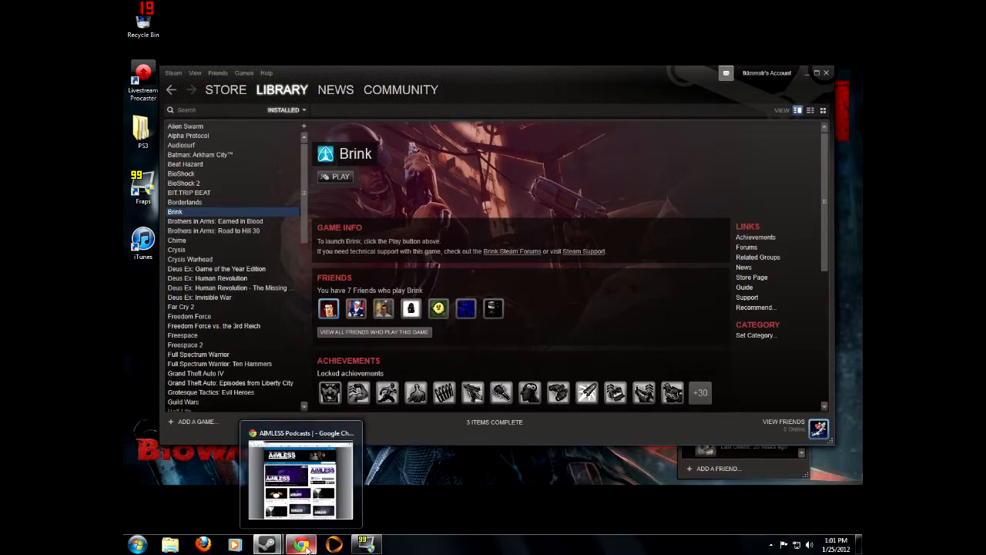
Step: Return to Chrome's Aimless Podcasts page and expand Other bookmarks > Imported
click(301, 478)
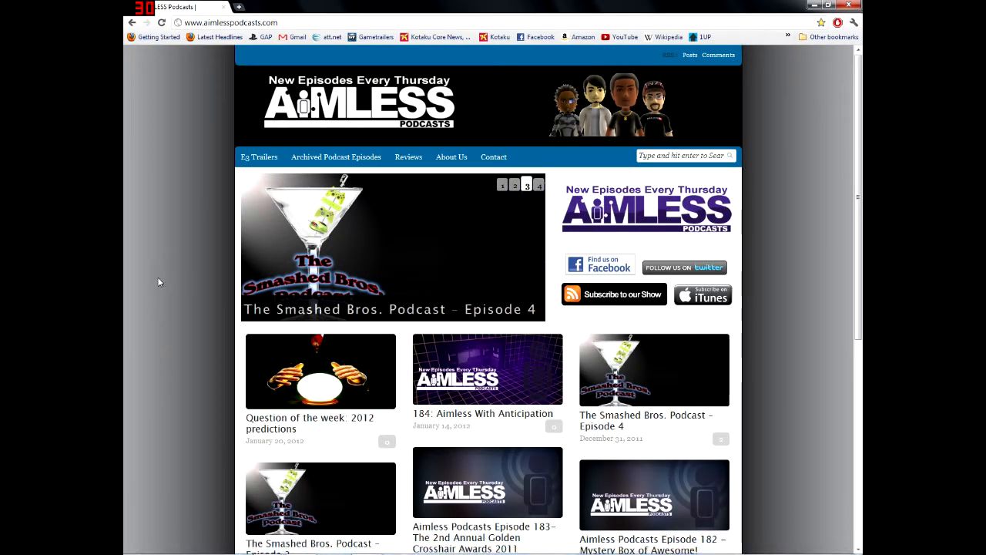
click(829, 36)
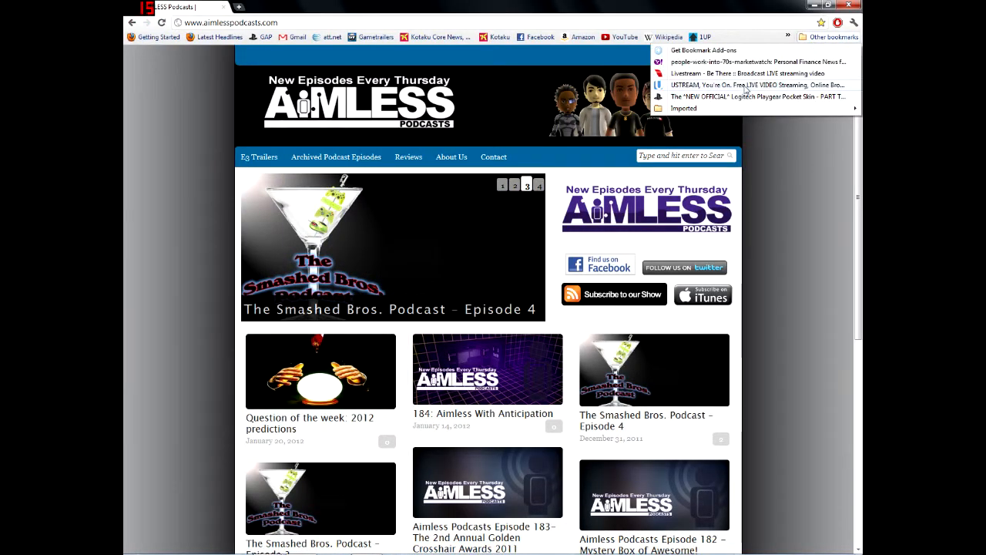
click(684, 108)
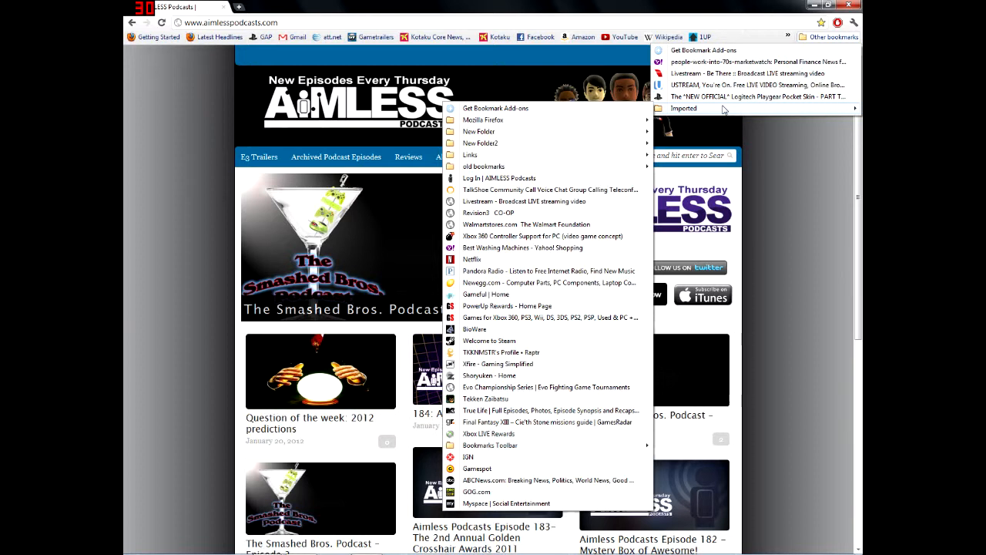
mouse_move(824, 160)
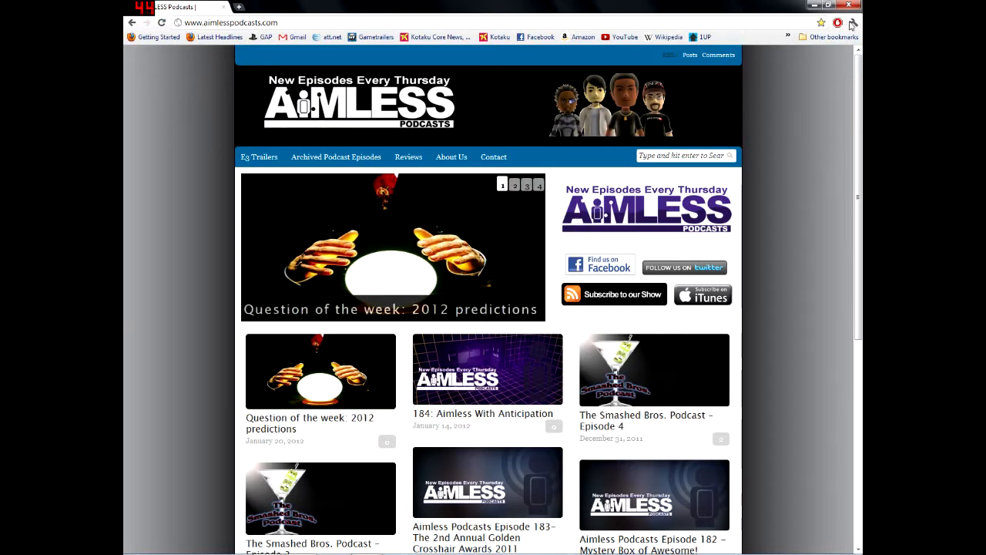
mouse_move(848, 8)
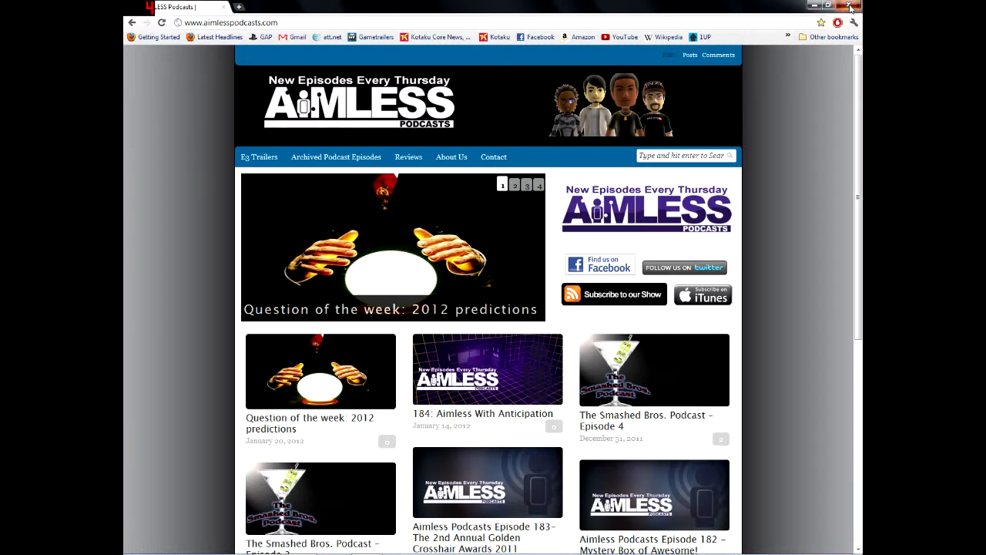
Step: Close the Chrome window and the Steam Friends list
click(850, 7)
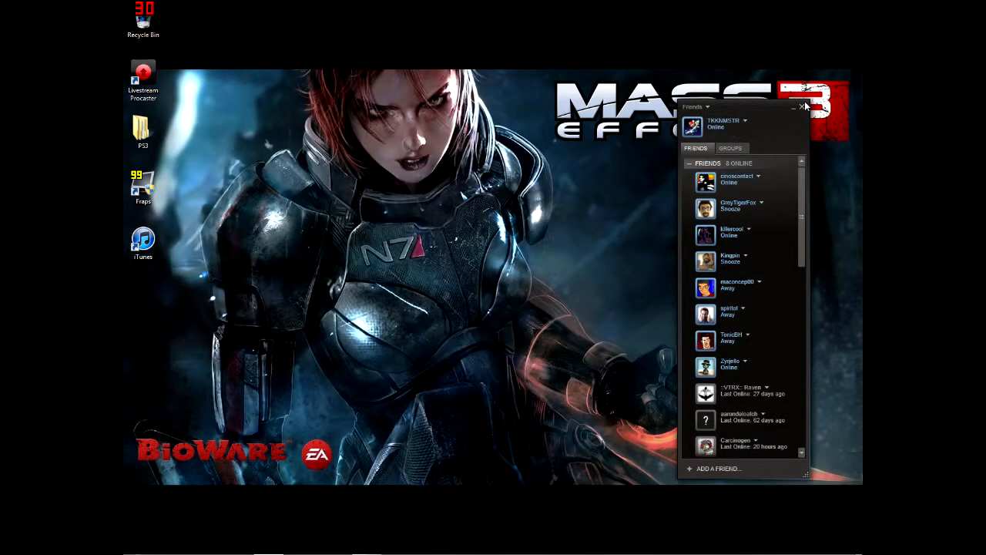
click(806, 107)
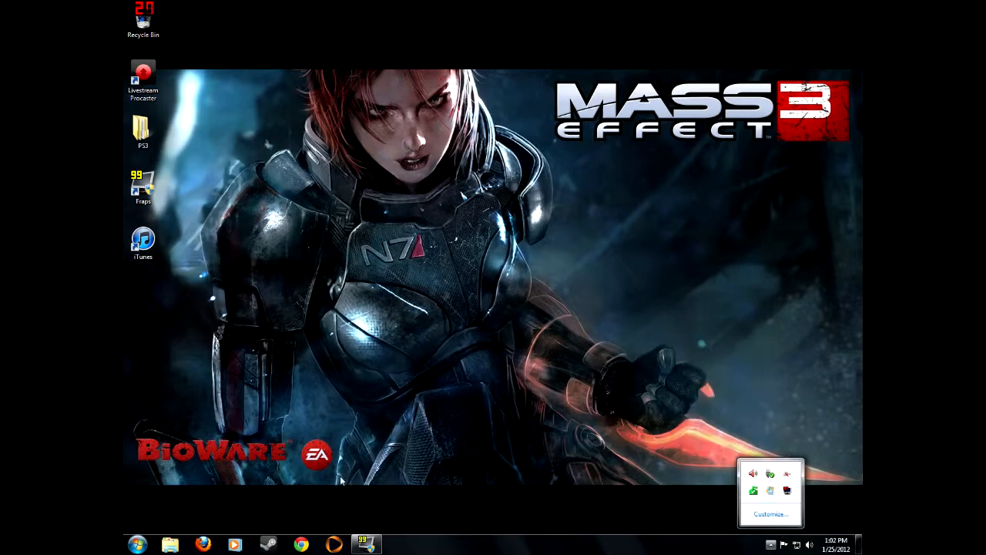
Step: Launch Microsoft LifeCam from Start > All Programs and dismiss the Fraps window
click(137, 543)
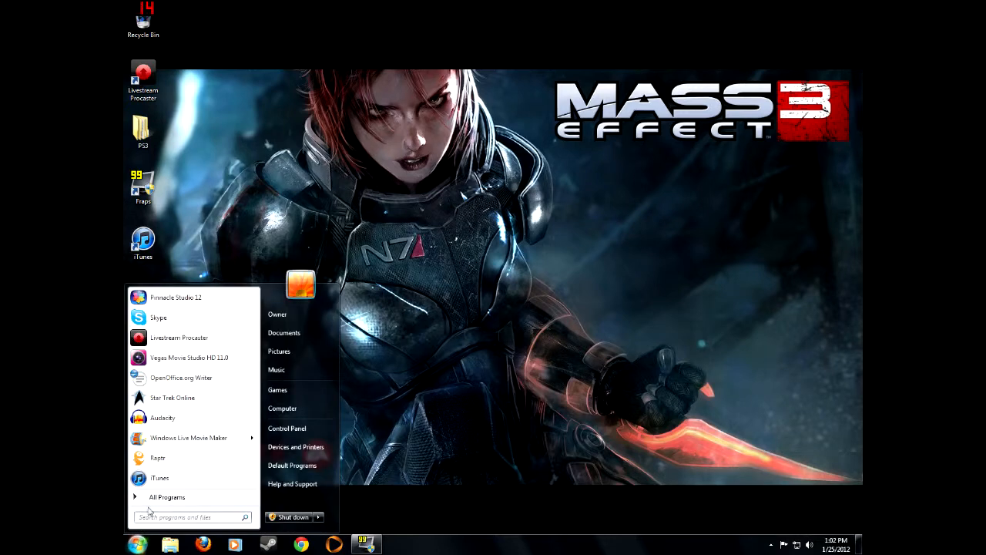
mouse_move(157, 464)
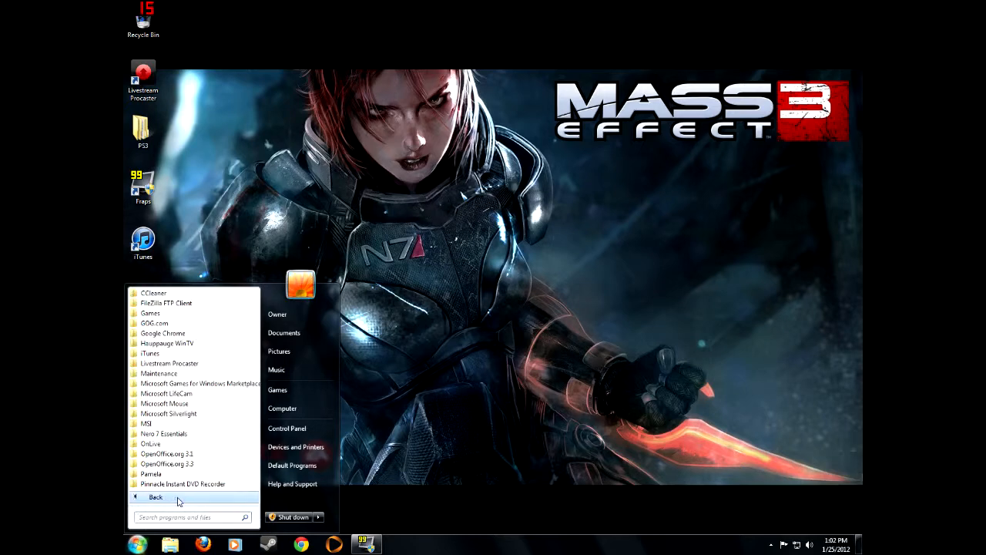
scroll(down, 3)
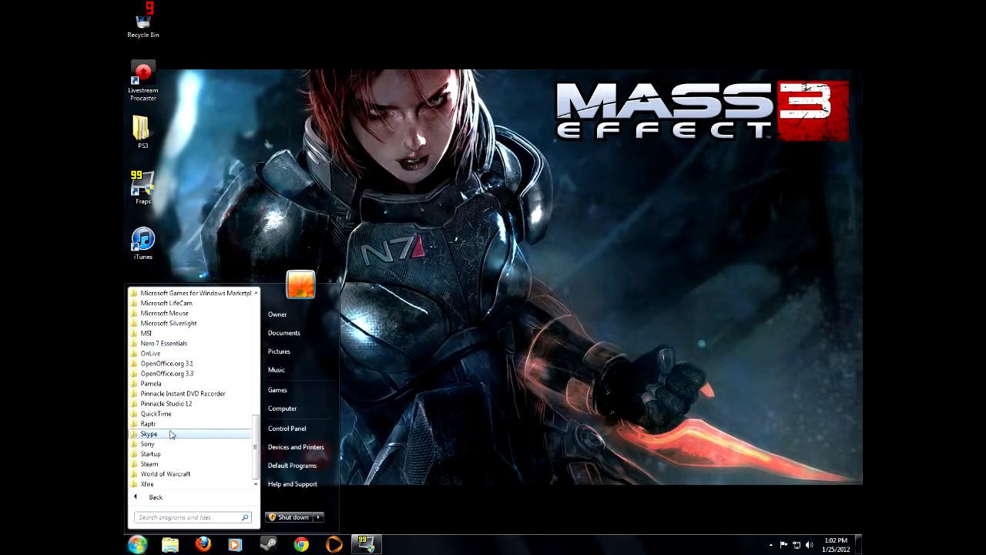
click(166, 303)
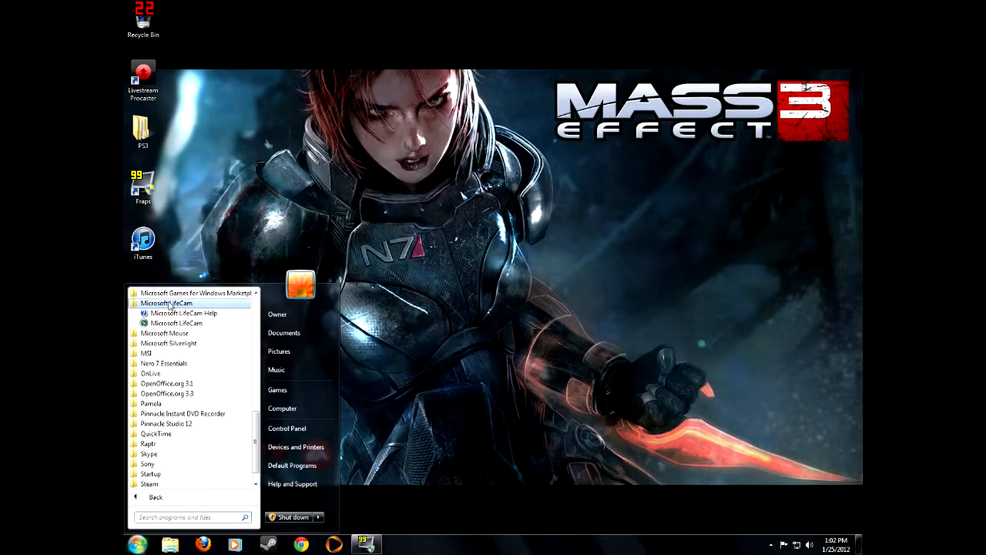
click(183, 328)
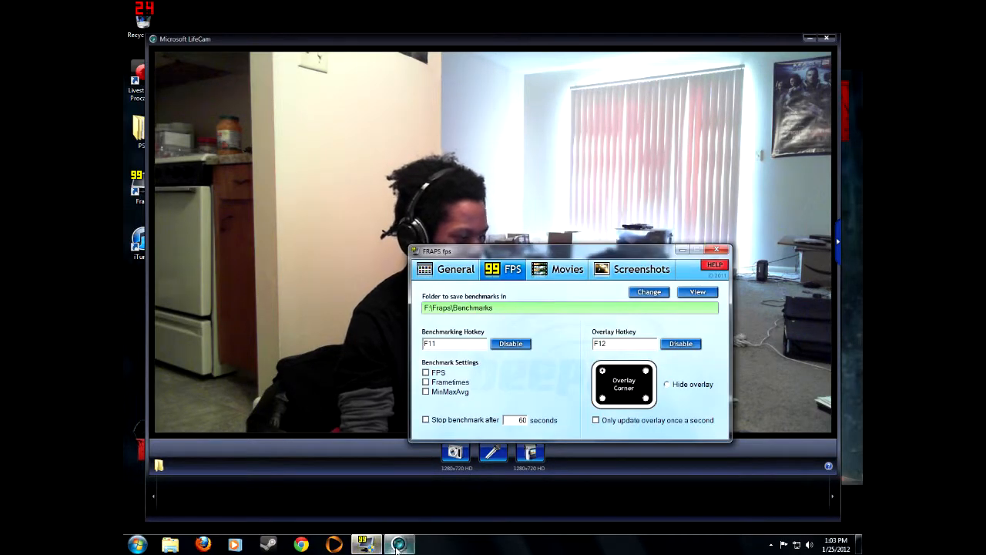
click(716, 251)
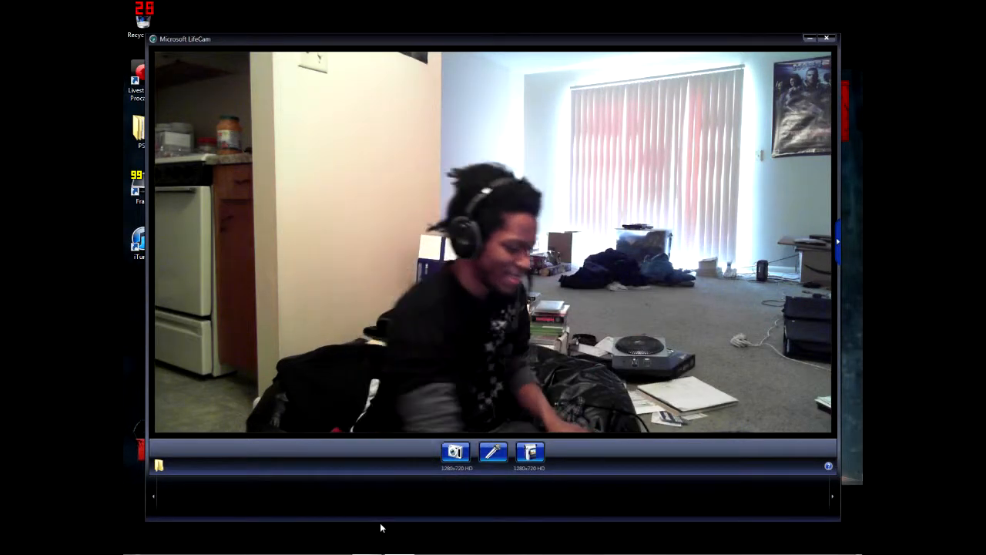